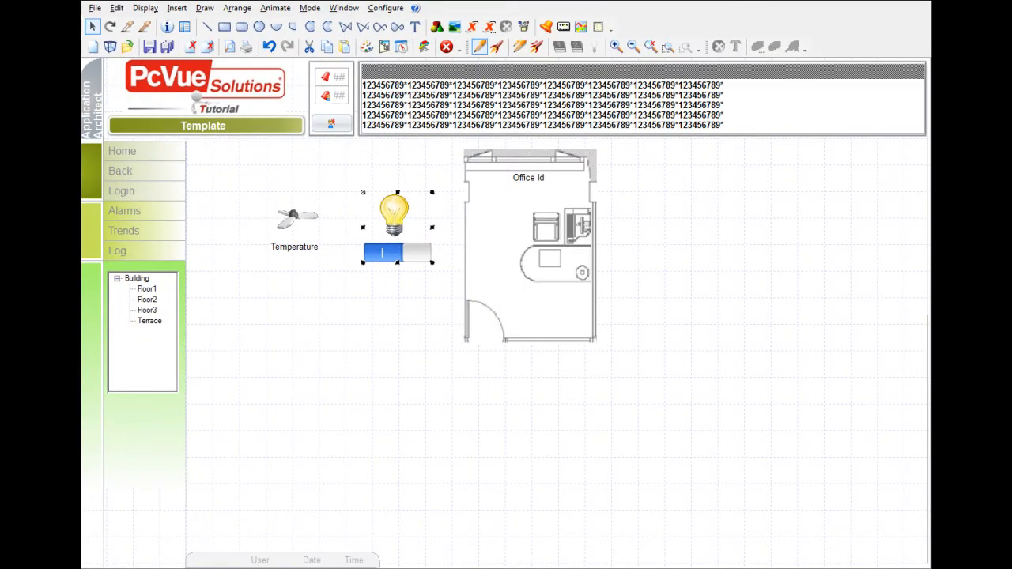
- Close the light symbol's properties and leave the mimic editing view
click(260, 513)
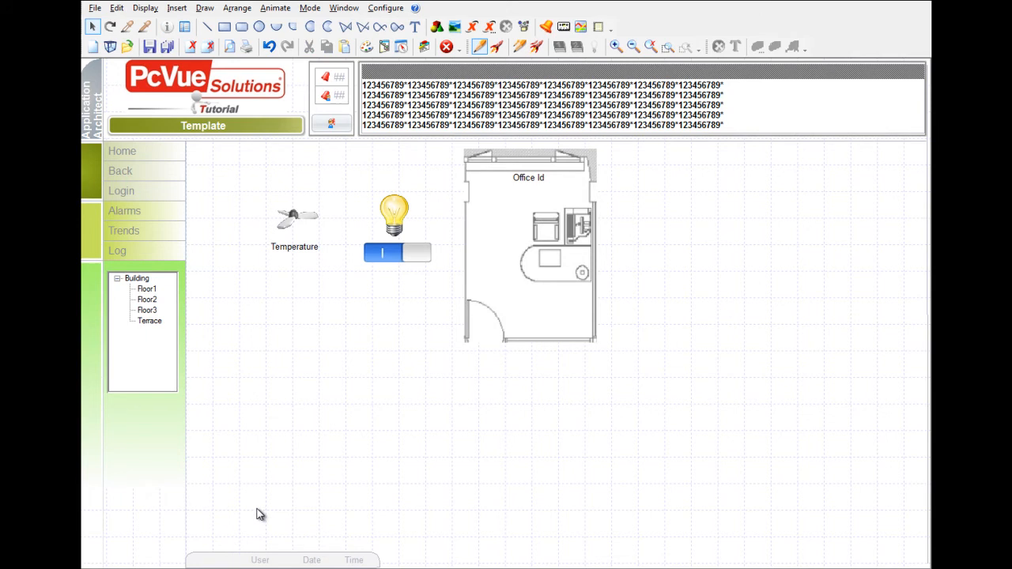
mouse_move(288, 514)
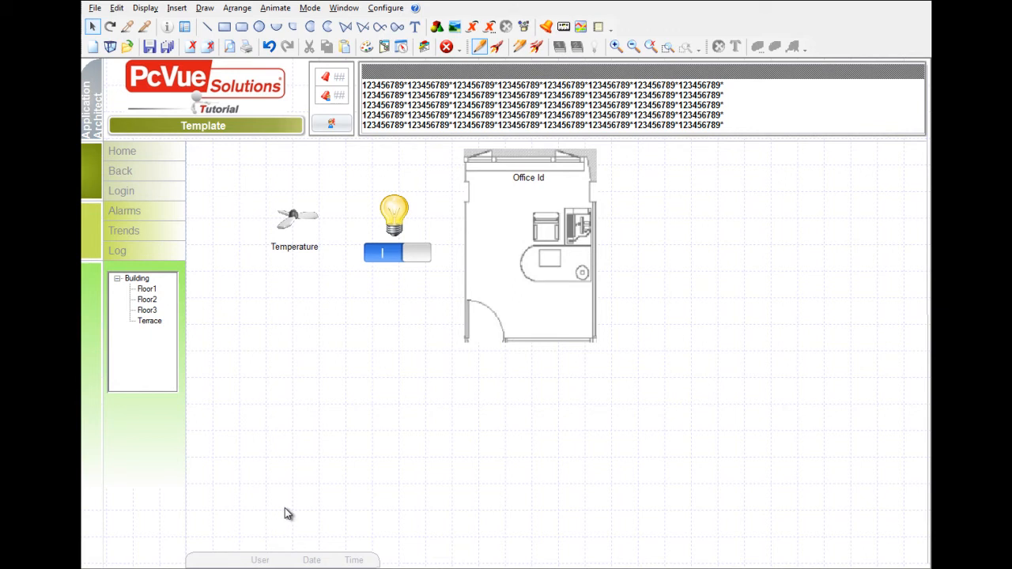
mouse_move(309, 237)
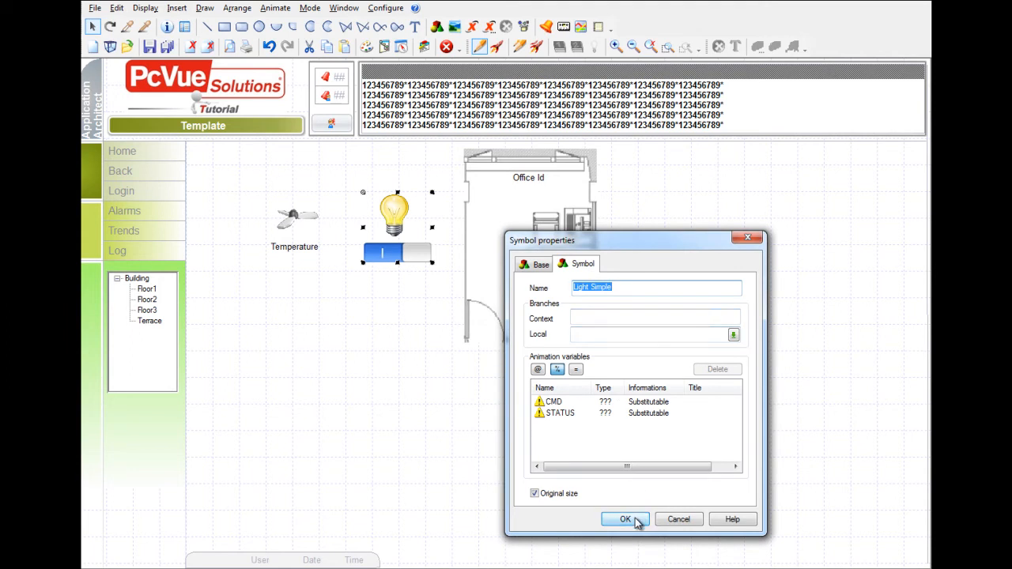
click(624, 519)
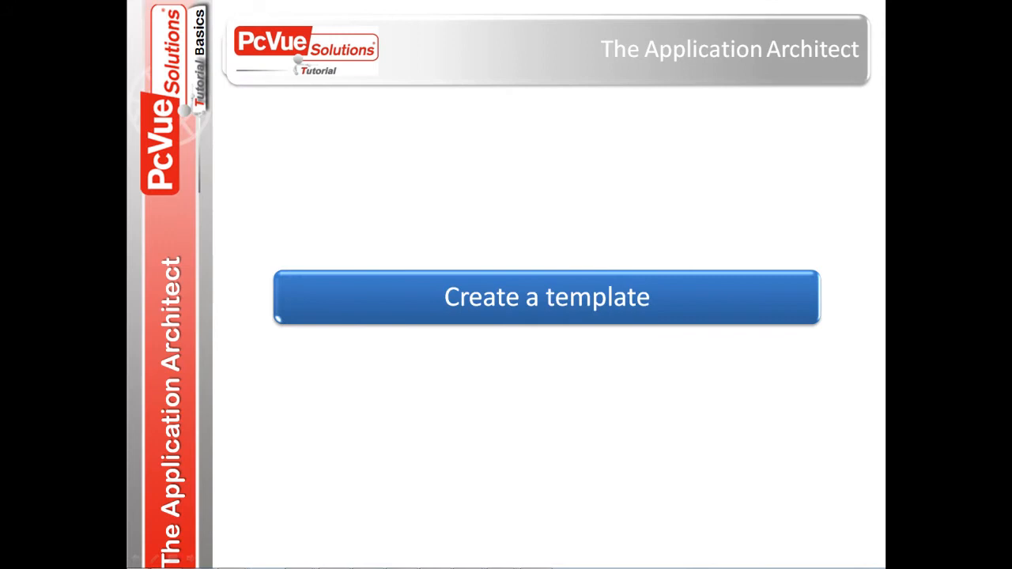
click(547, 297)
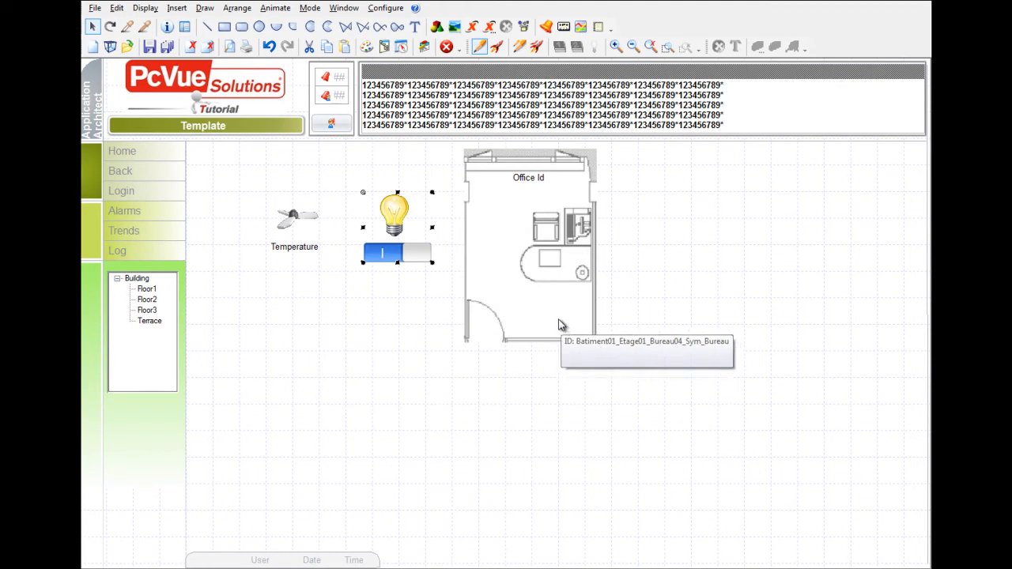
- Launch Configure > Application Architect and glance at Parameters before returning to Templates
click(385, 8)
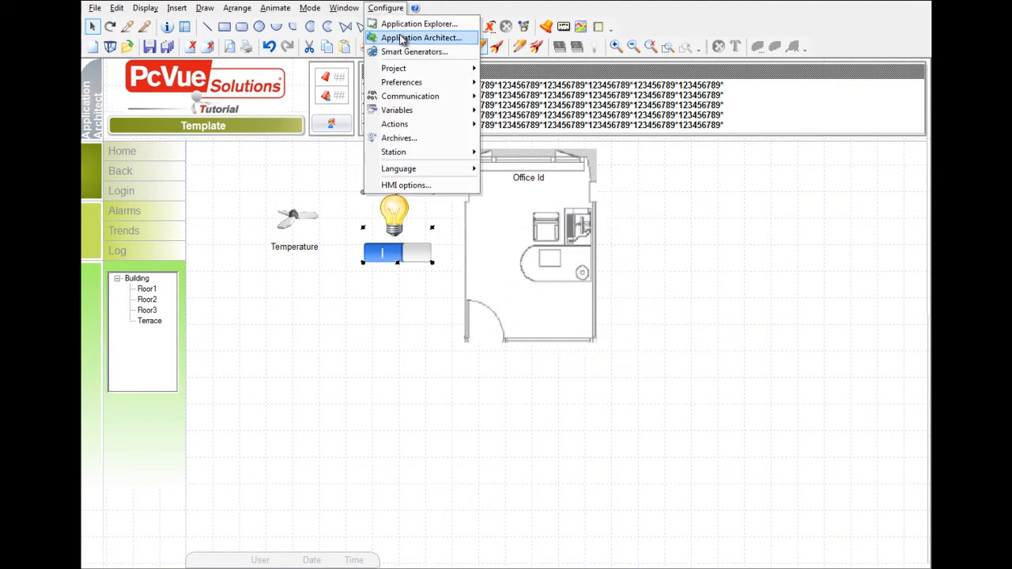
click(420, 38)
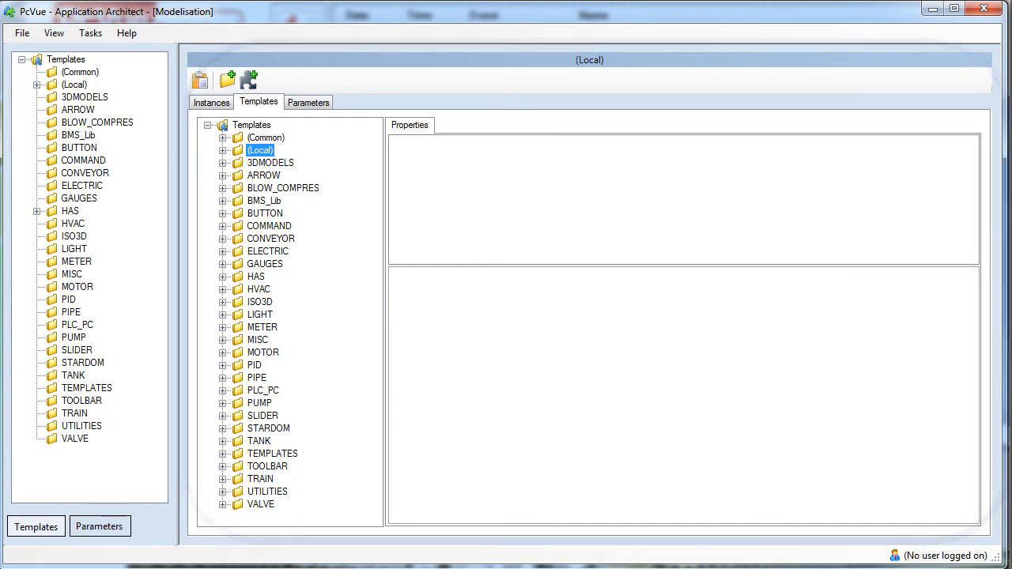
mouse_move(315, 127)
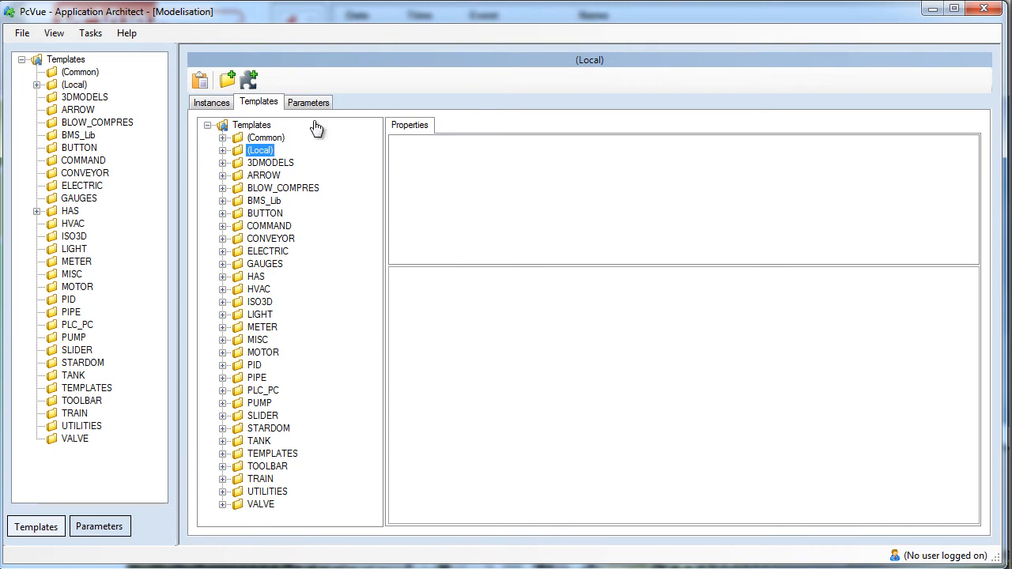
click(309, 101)
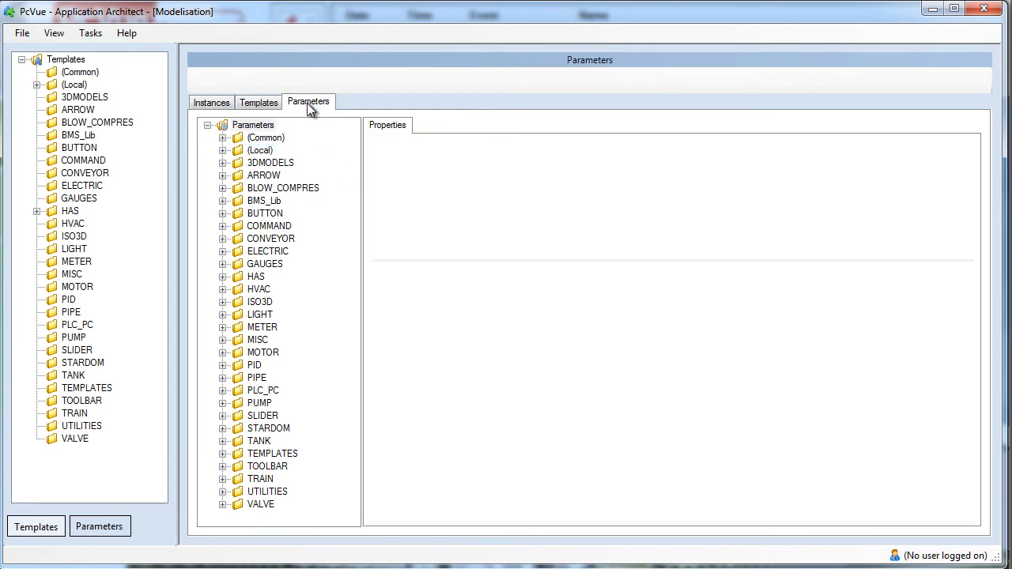
click(212, 101)
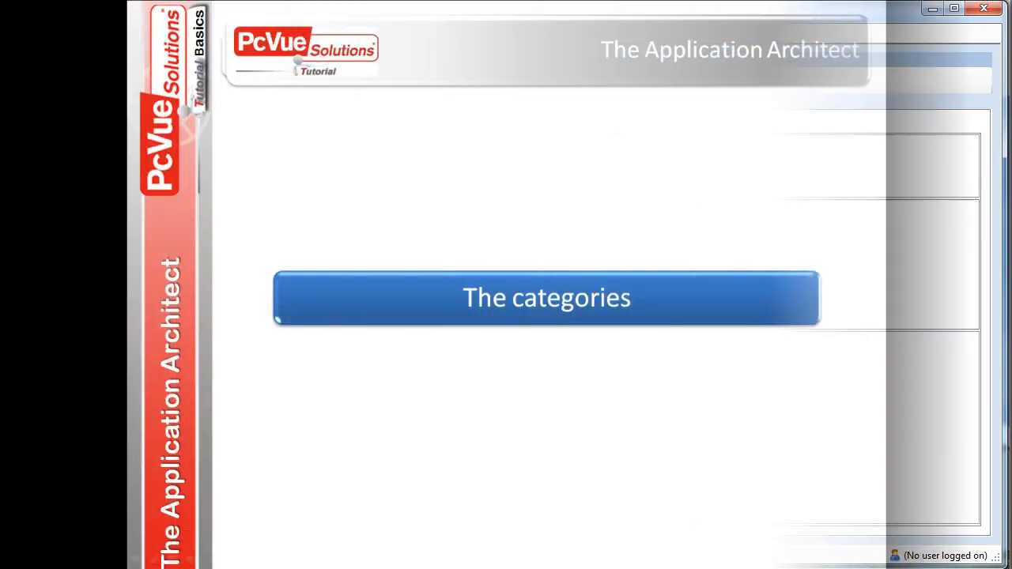
click(547, 297)
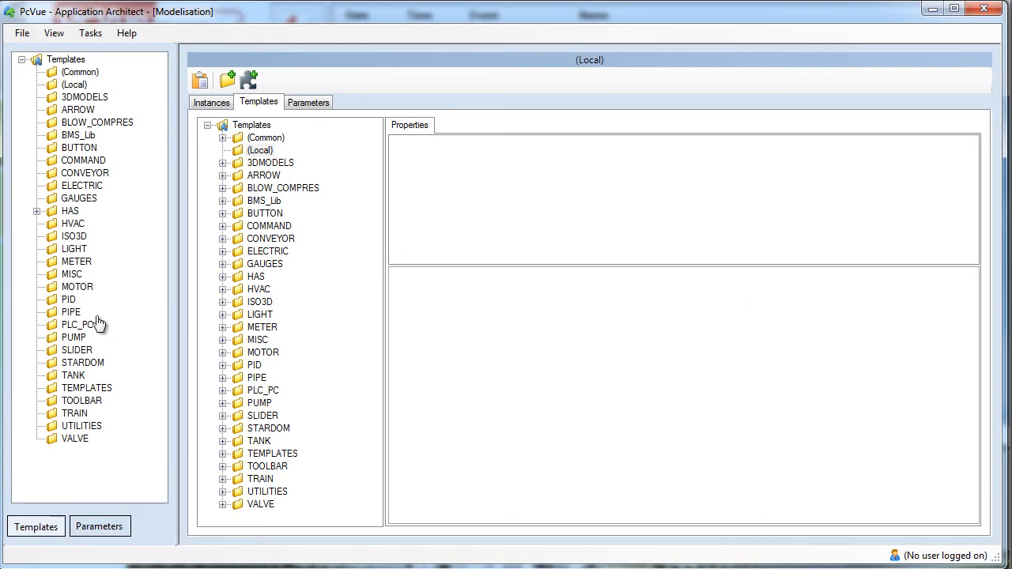
mouse_move(72, 325)
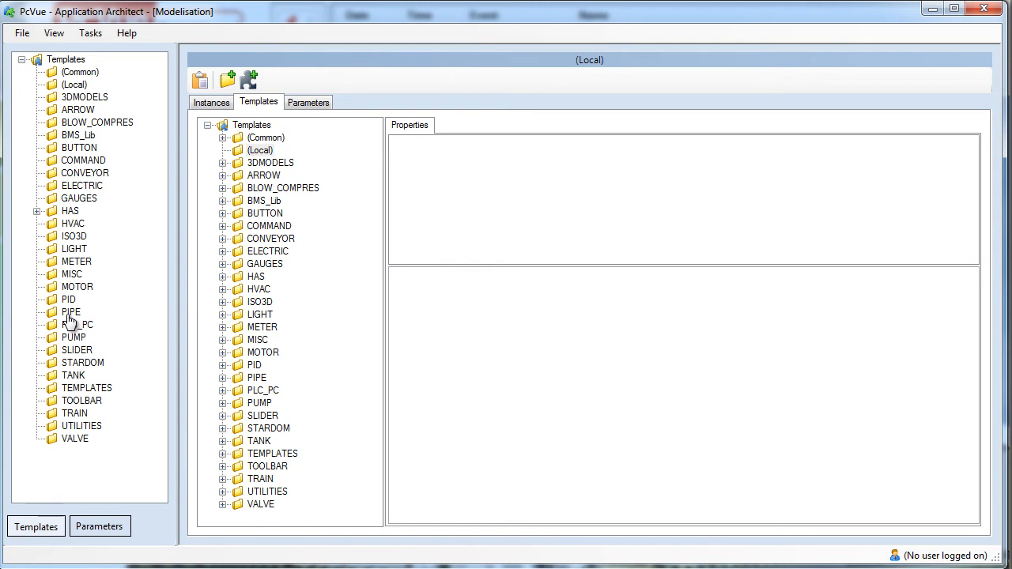
mouse_move(92, 304)
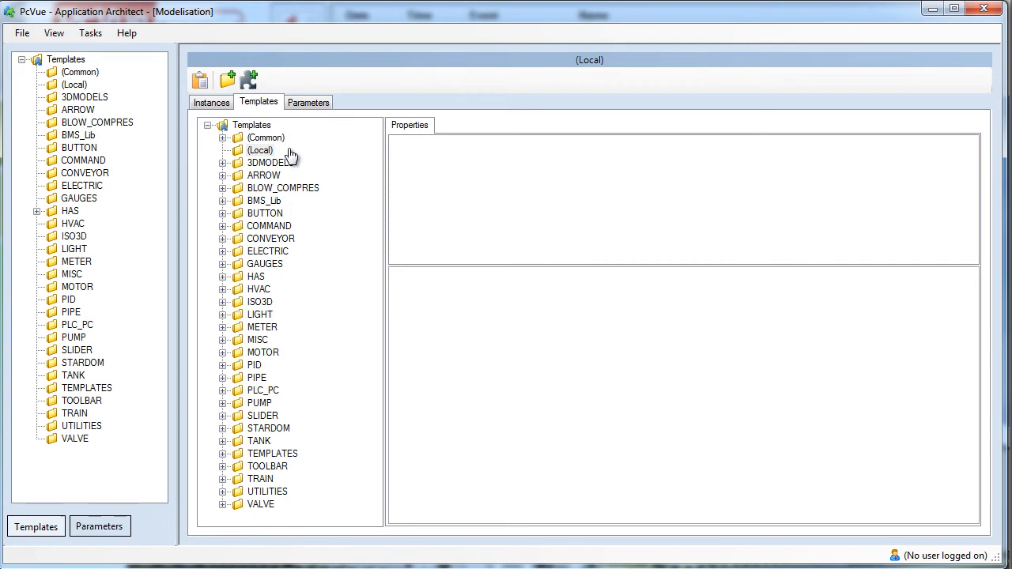
- Add two categories under (Local): Devices and Locations
right_click(259, 150)
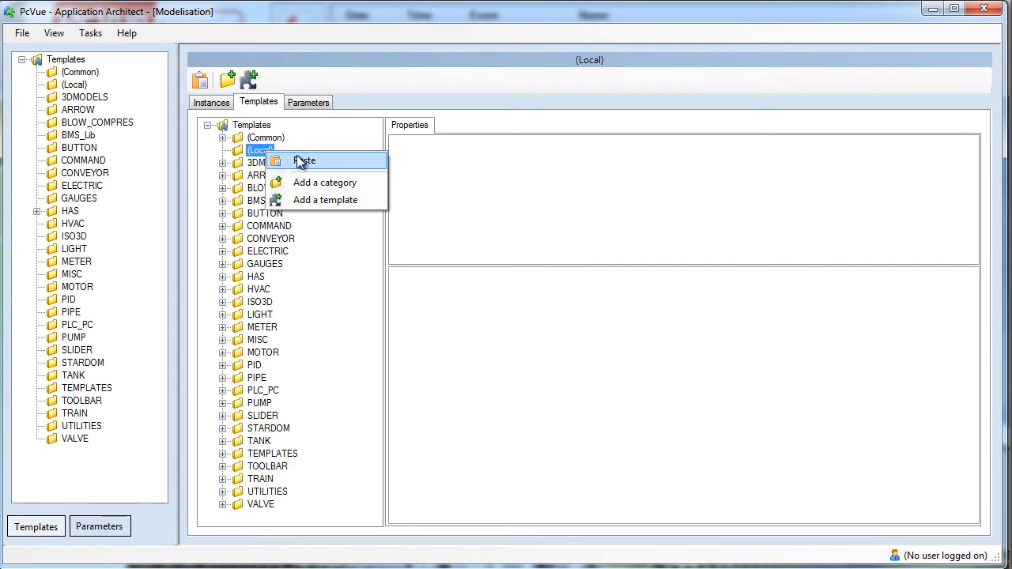
click(326, 183)
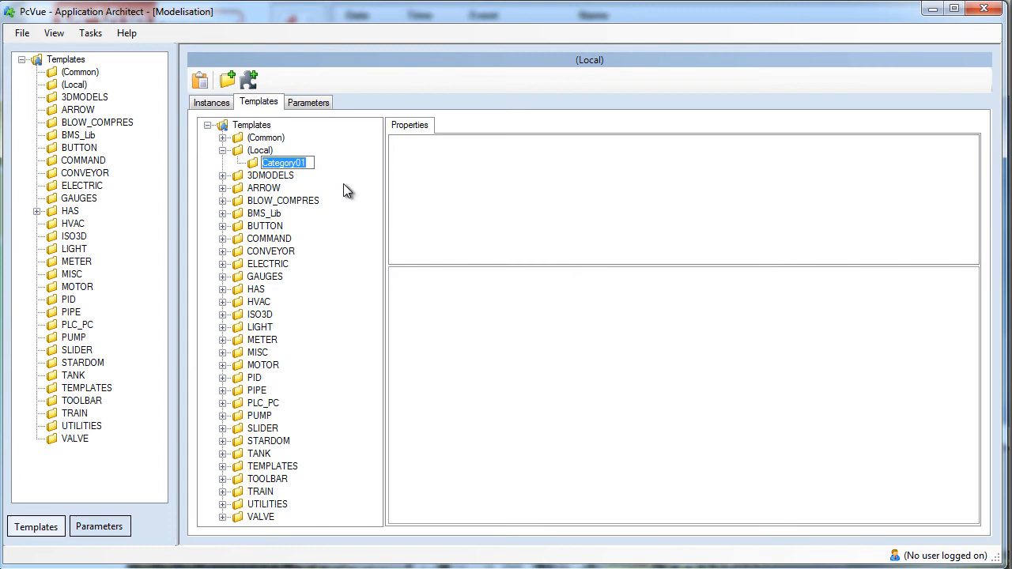
text(Device)
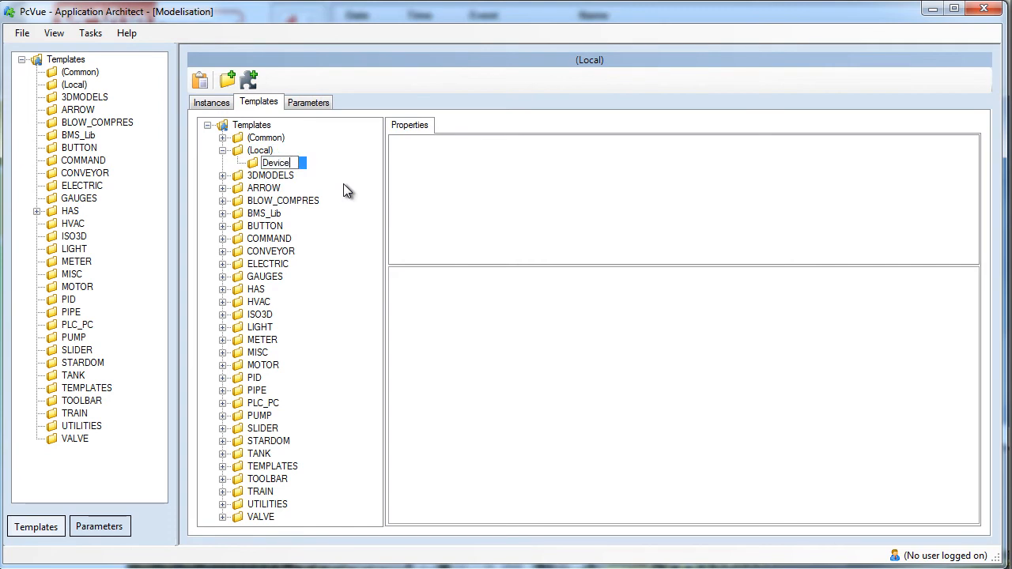
right_click(259, 151)
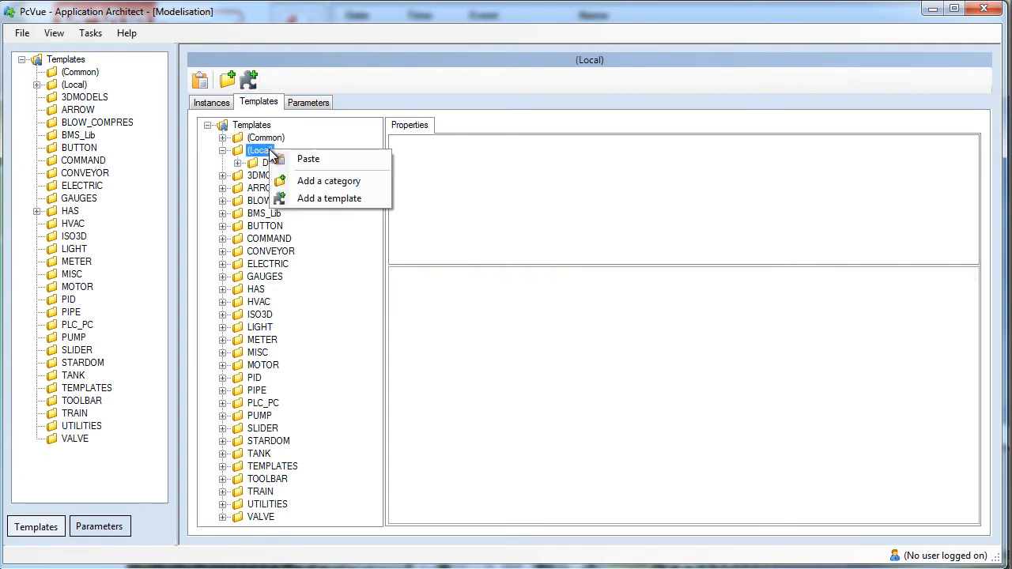
click(328, 180)
text(Locations)
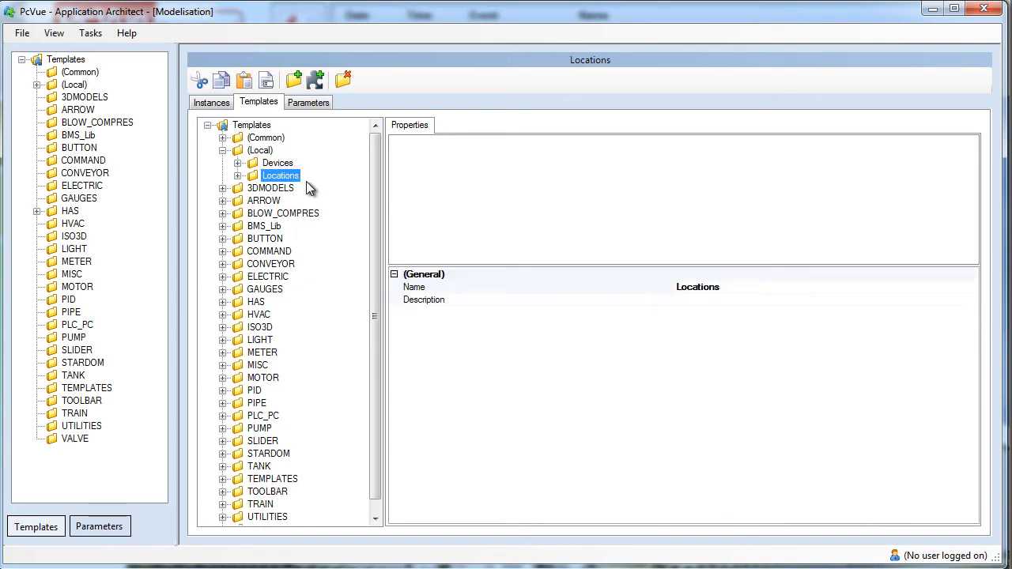
- Add a Light template to Devices and review its Parameters, Included, Configuration and Graphic properties
right_click(277, 163)
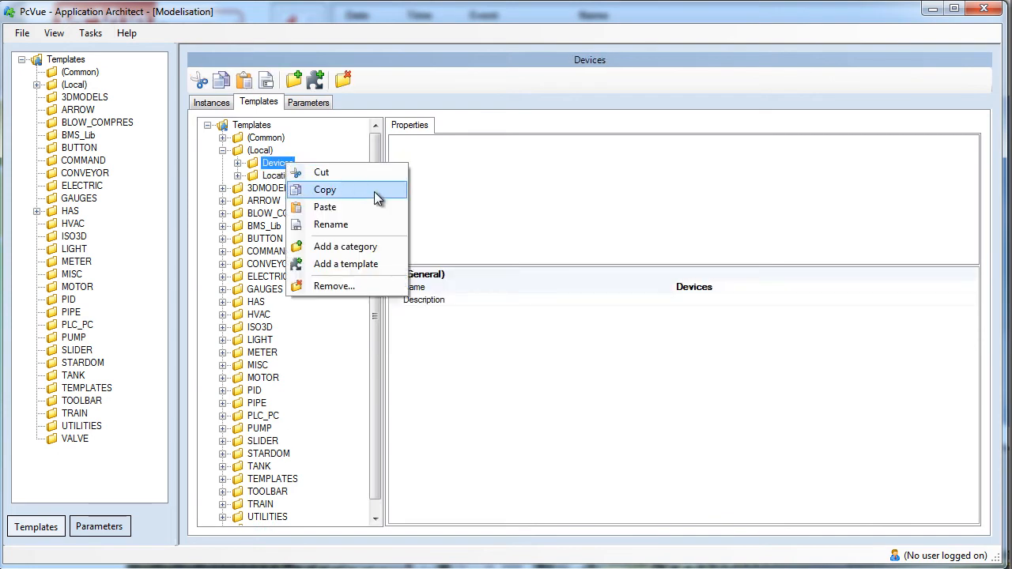
mouse_move(344, 264)
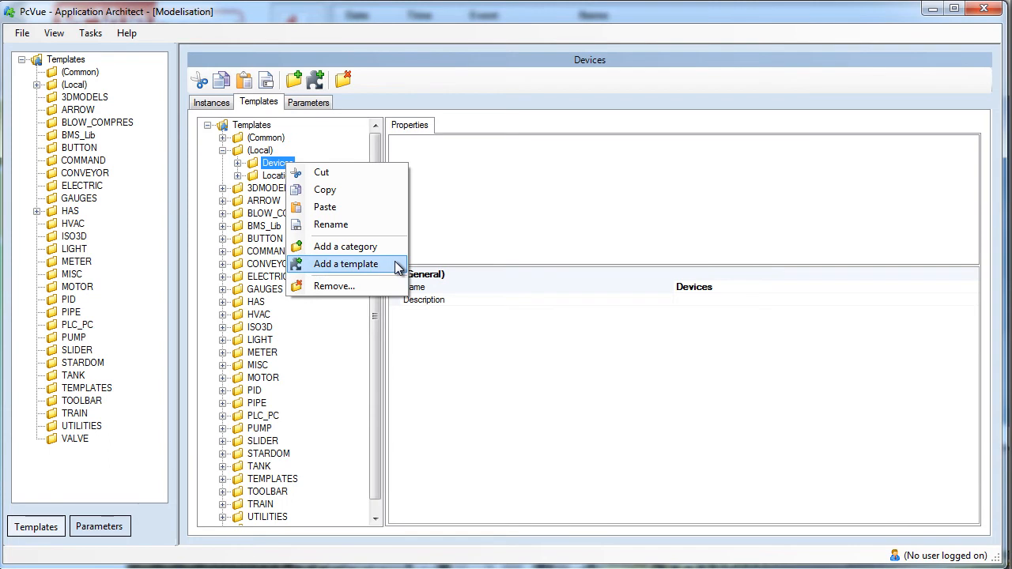
click(345, 264)
text(Light)
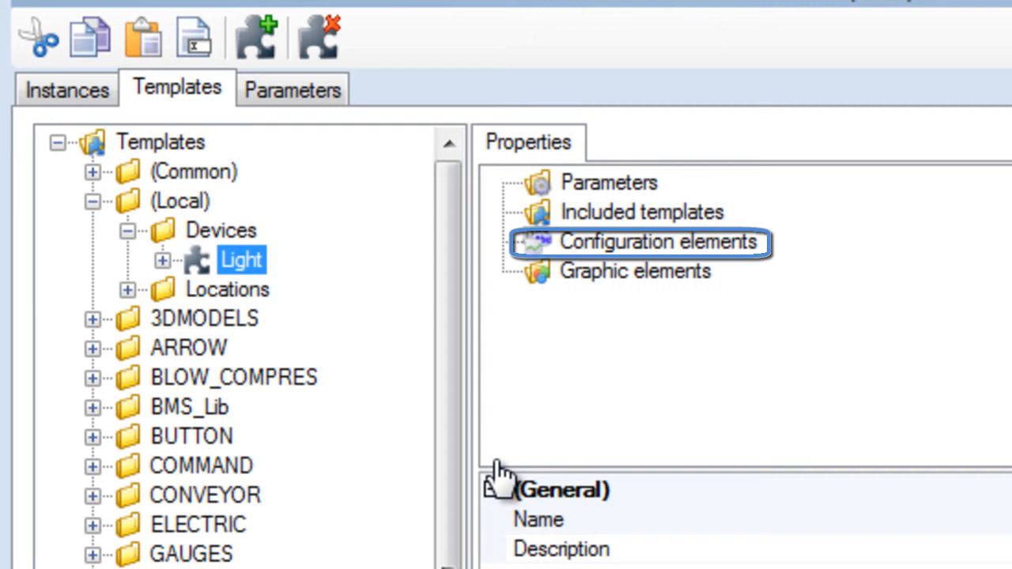
click(636, 272)
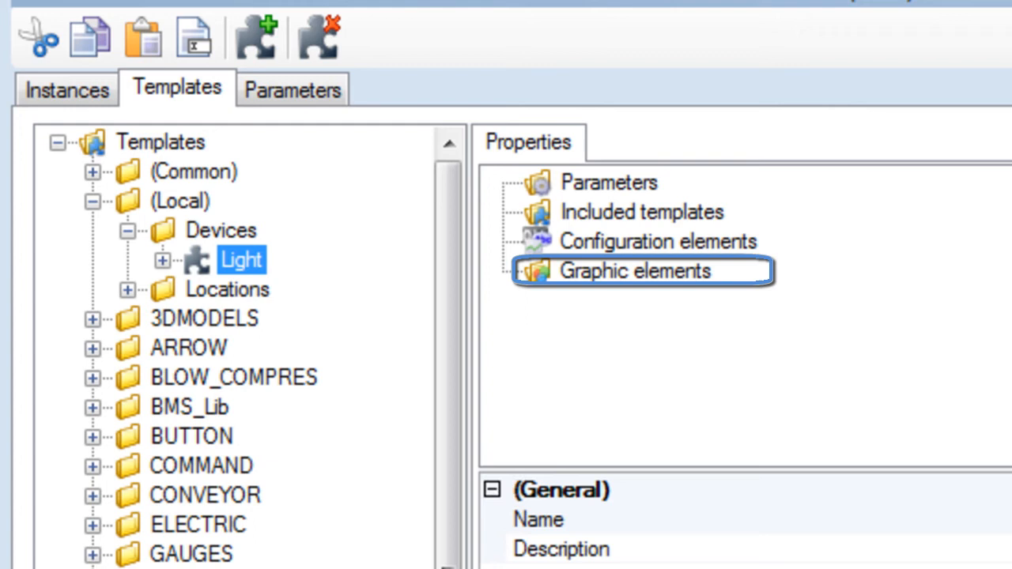
click(640, 212)
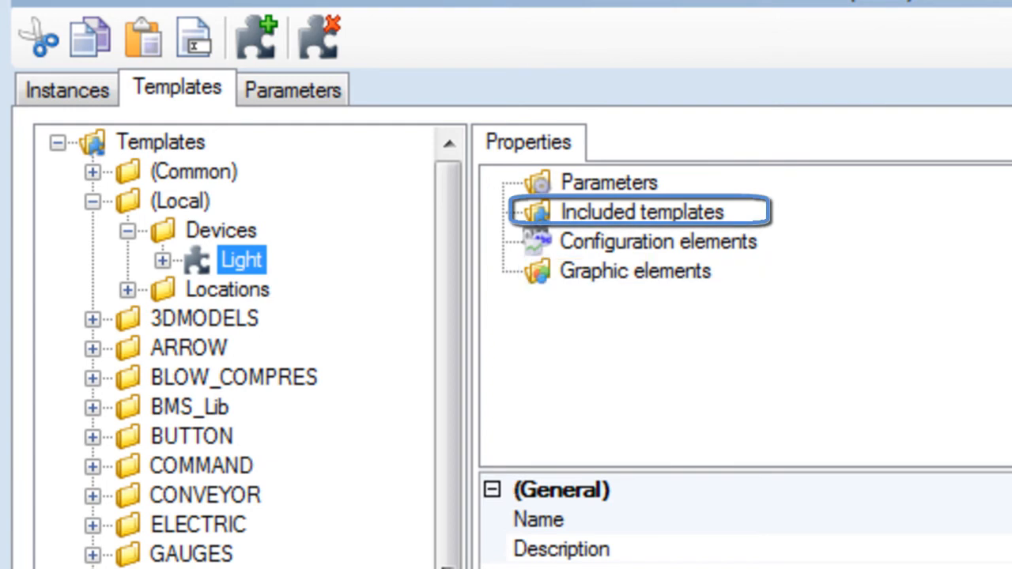
click(609, 184)
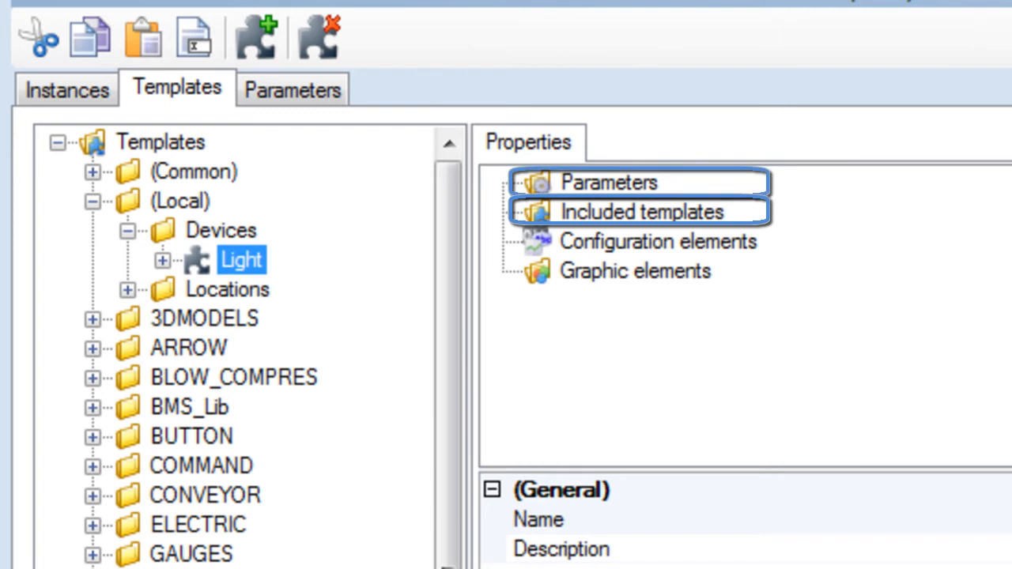
click(609, 181)
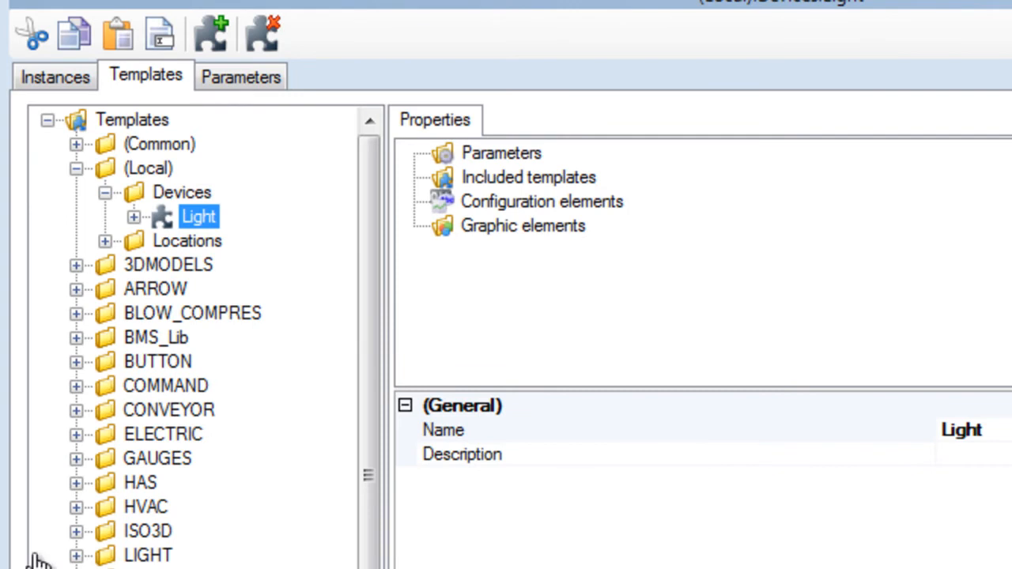
- Add a CMD bit variable to the Light template as a command
right_click(541, 201)
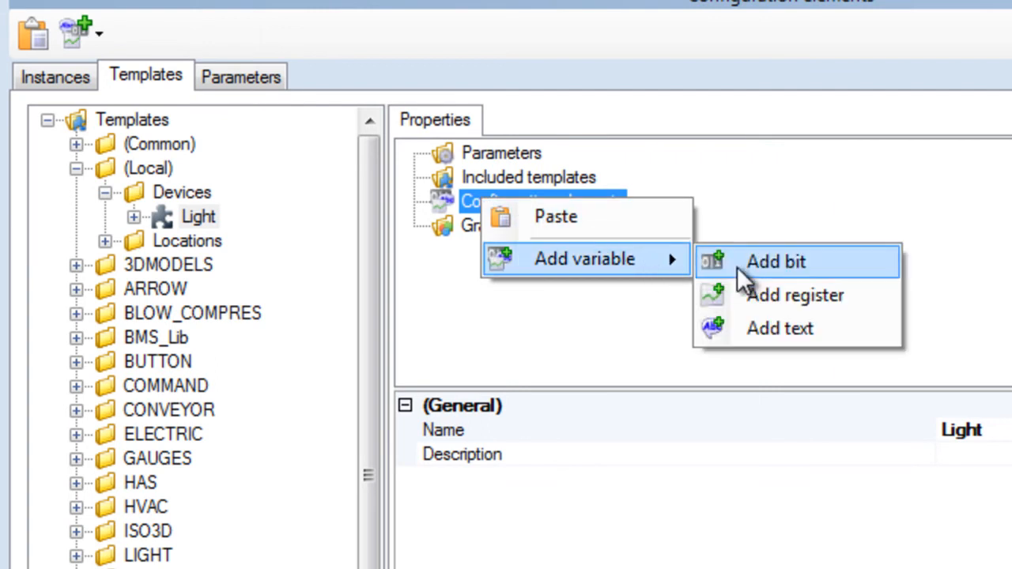
click(775, 261)
text(CMD)
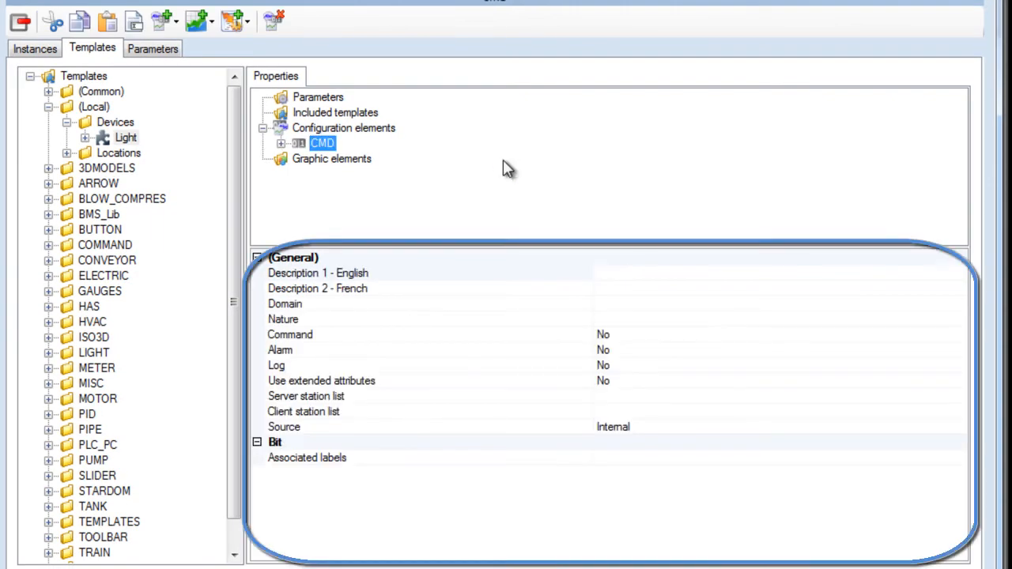
mouse_move(593, 297)
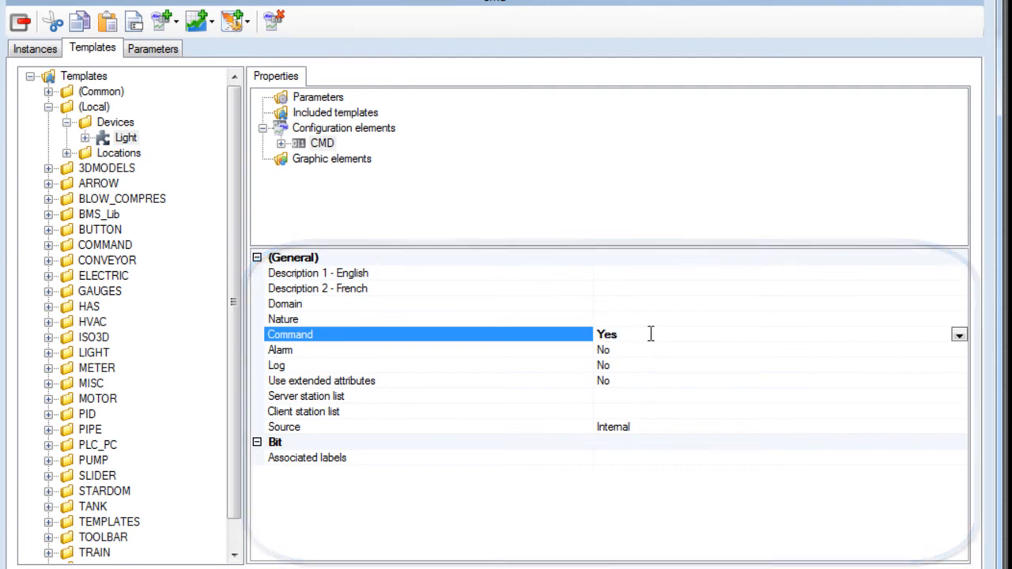
mouse_move(902, 360)
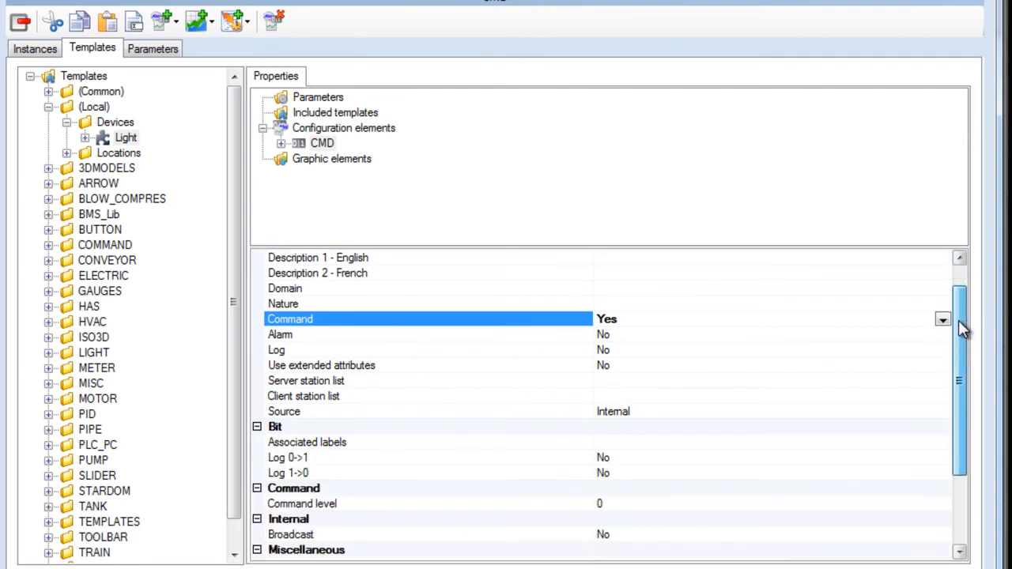
scroll(down, 3)
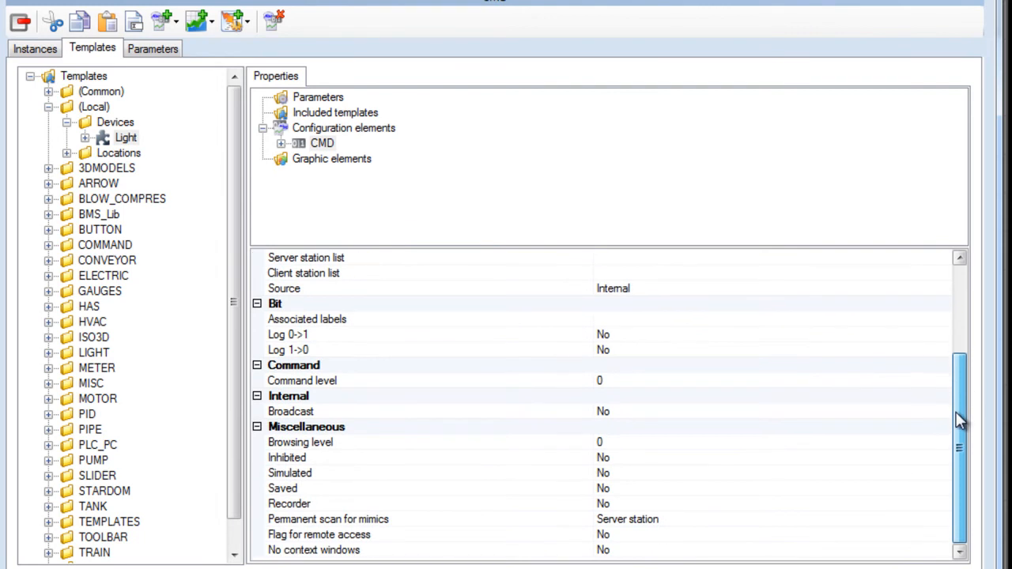
- Add a STATUS register variable to the Light template
right_click(343, 127)
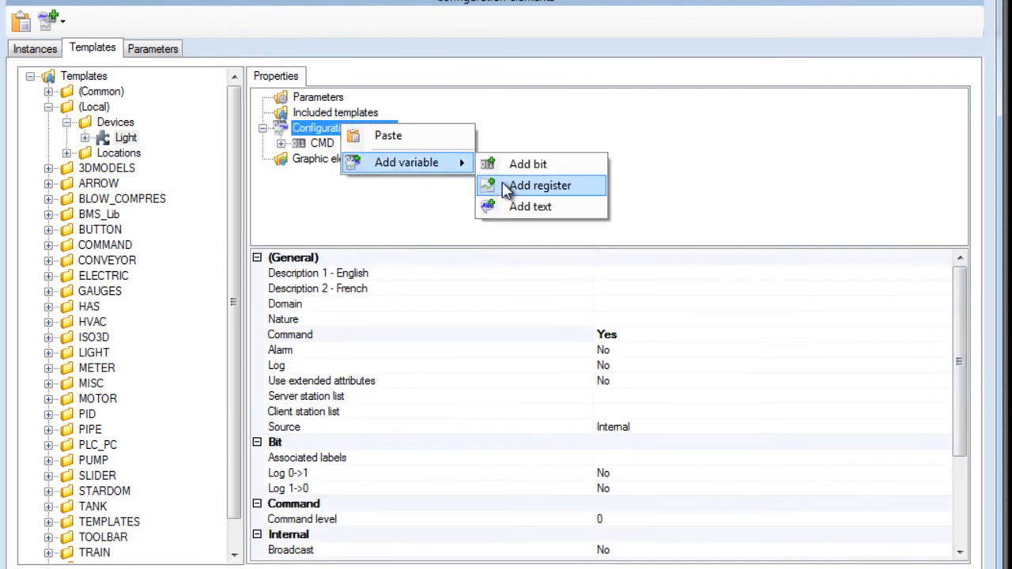
click(541, 185)
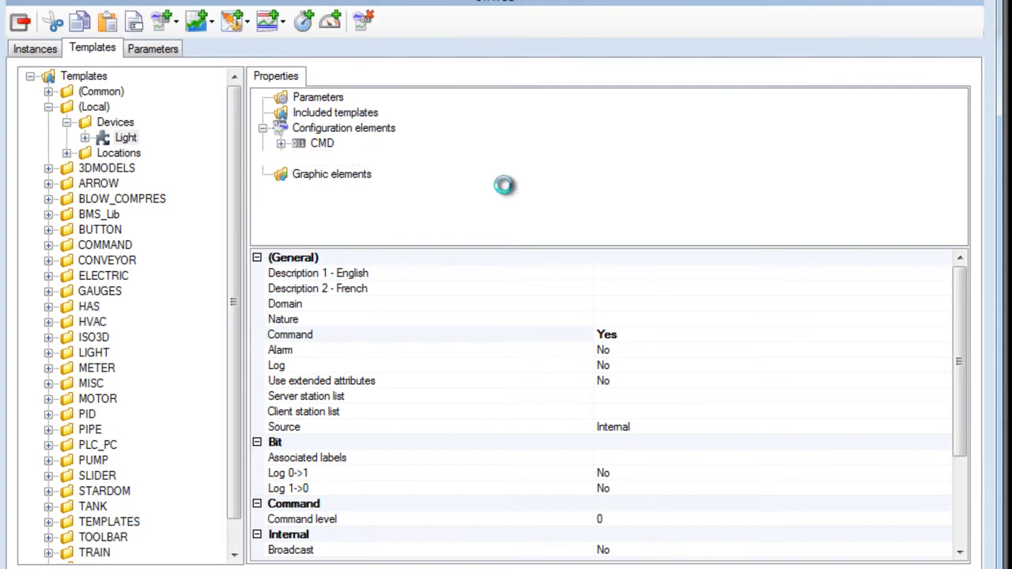
click(332, 158)
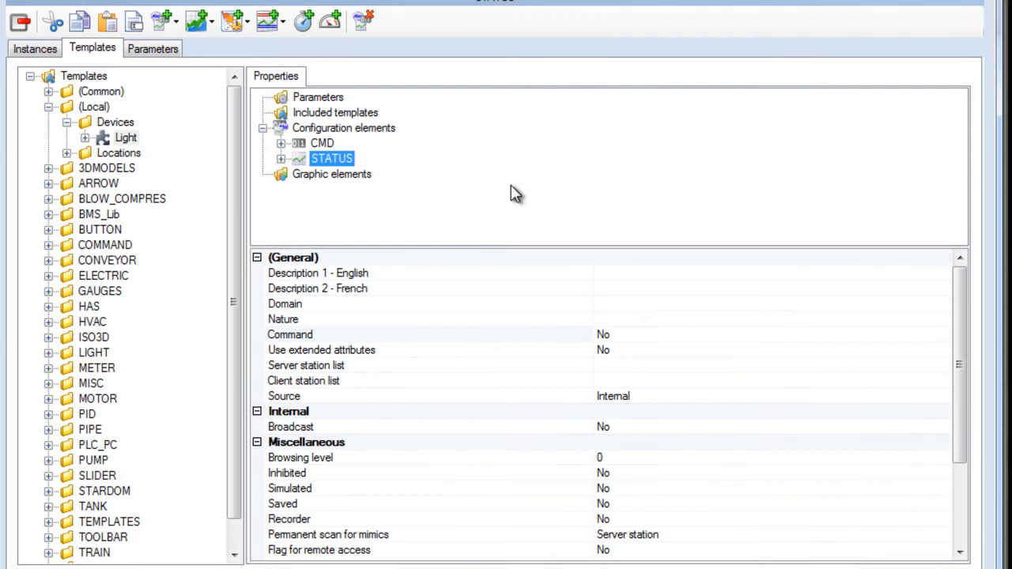
mouse_move(452, 204)
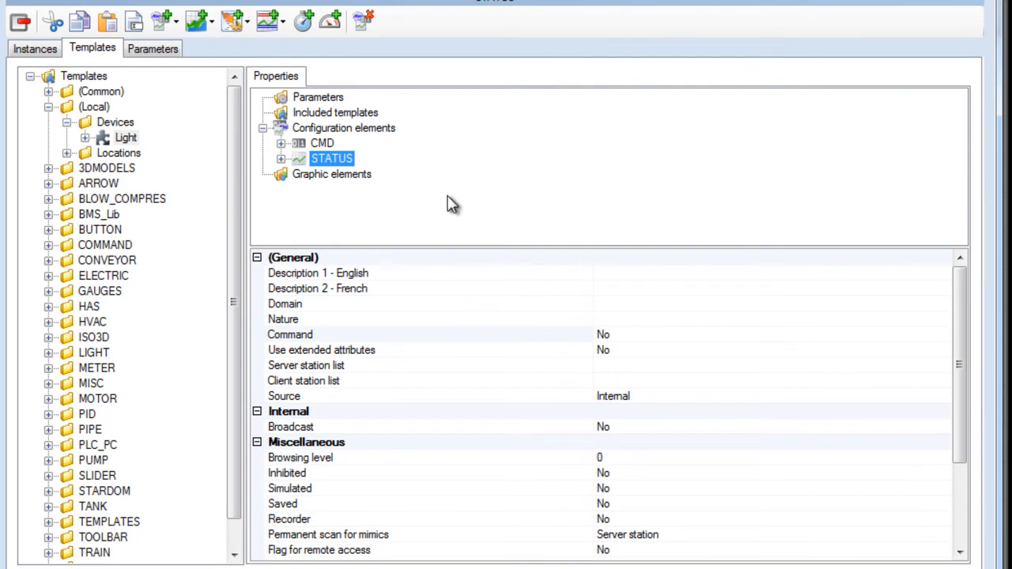
- Add a Light graphic element using the Light Simple symbol, then return to Devices
right_click(332, 174)
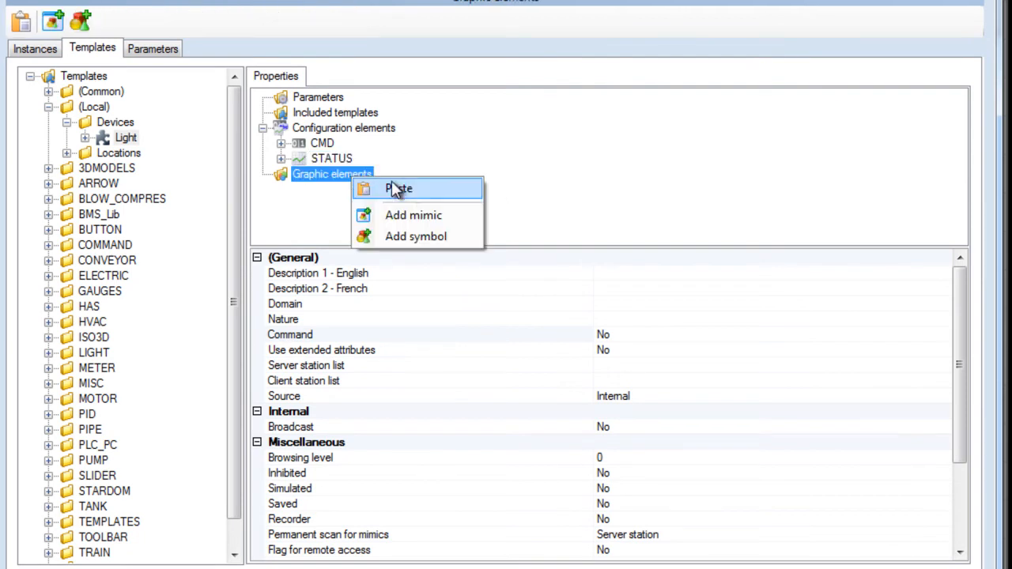
click(414, 236)
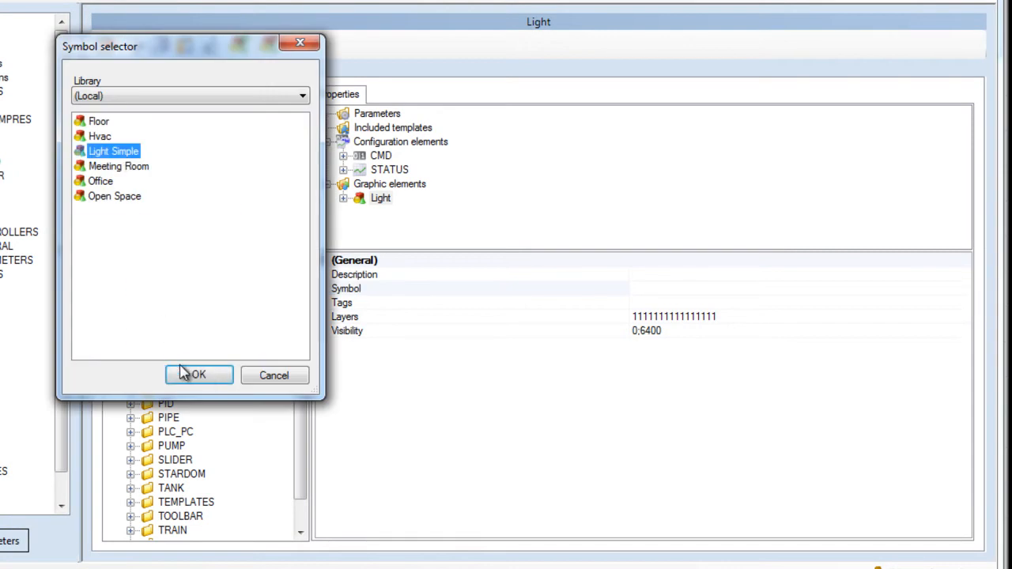
click(195, 375)
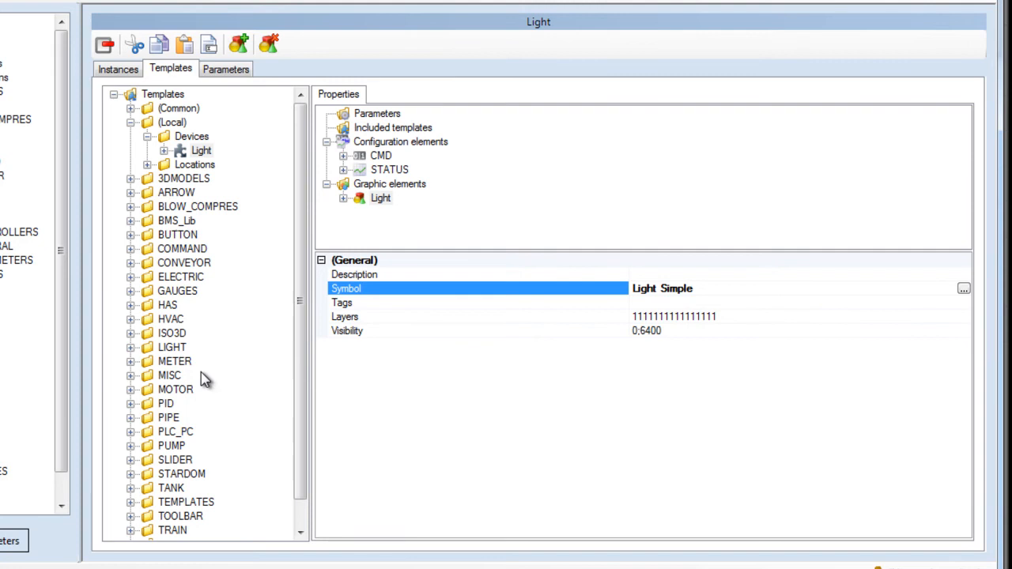
click(191, 136)
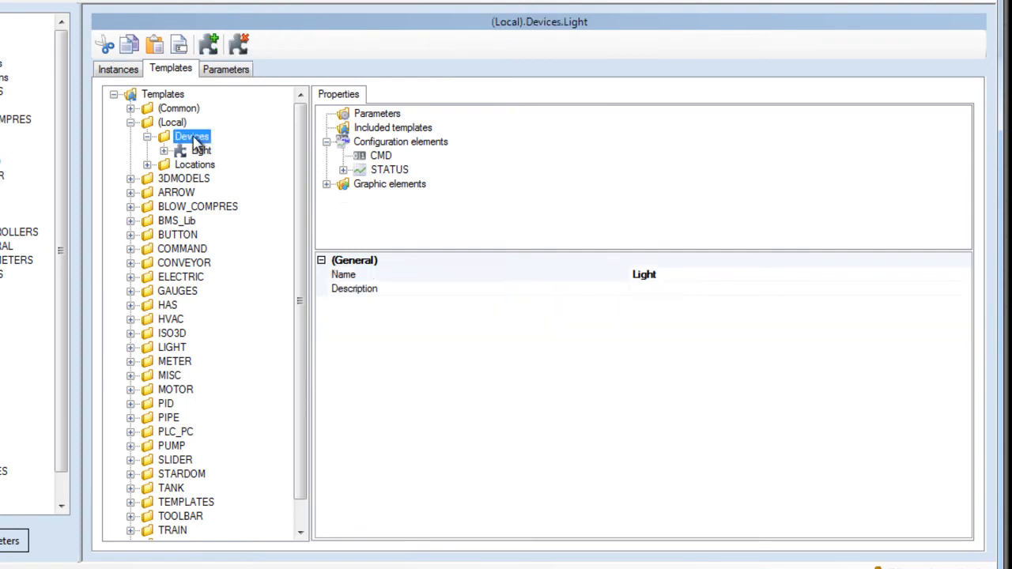
- Create a Fan template with CMD and Temp_value variables and a Fan symbol graphic
click(199, 164)
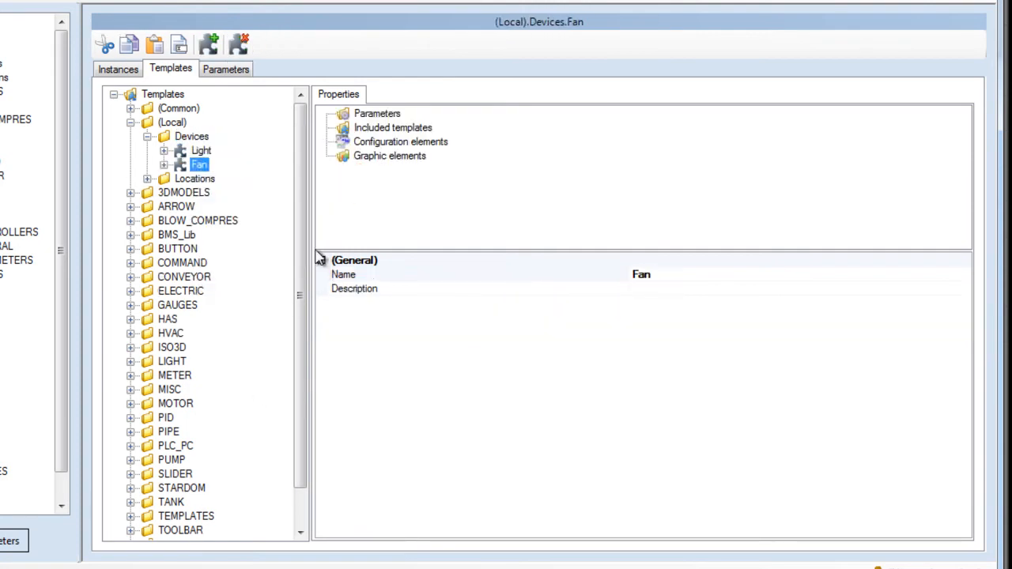
click(326, 142)
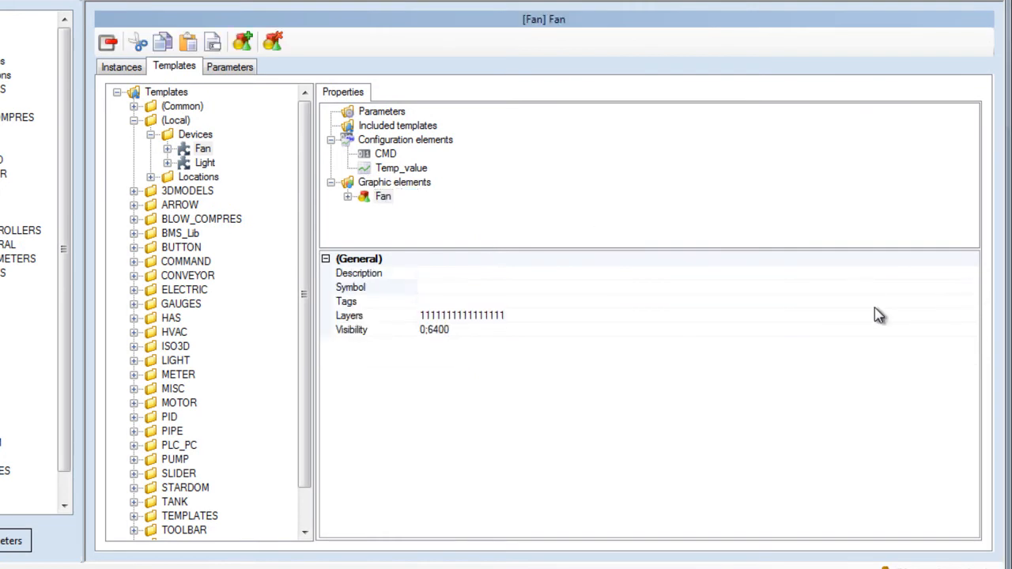
click(380, 288)
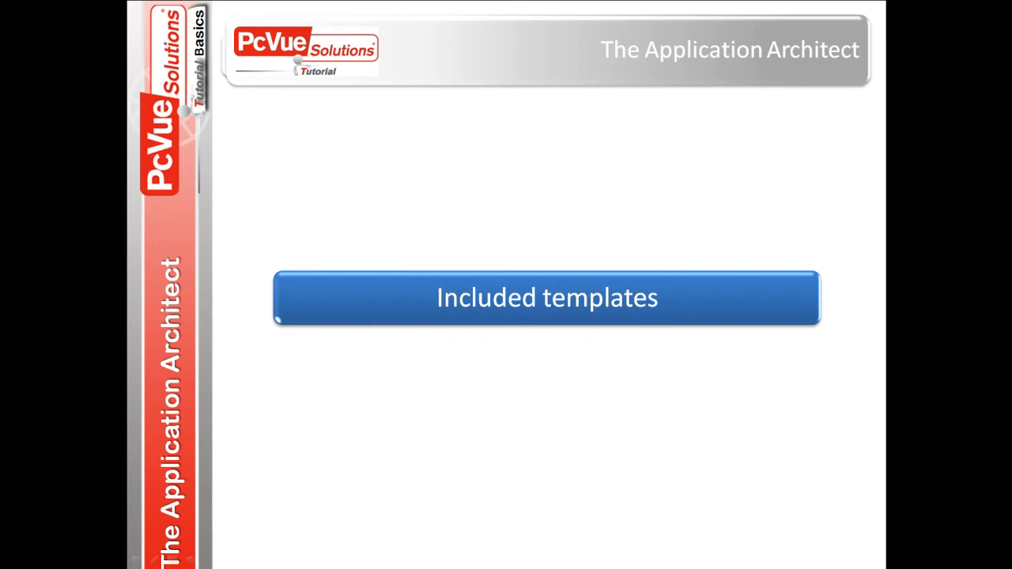
- Select the Locations category under (Local) templates
click(547, 297)
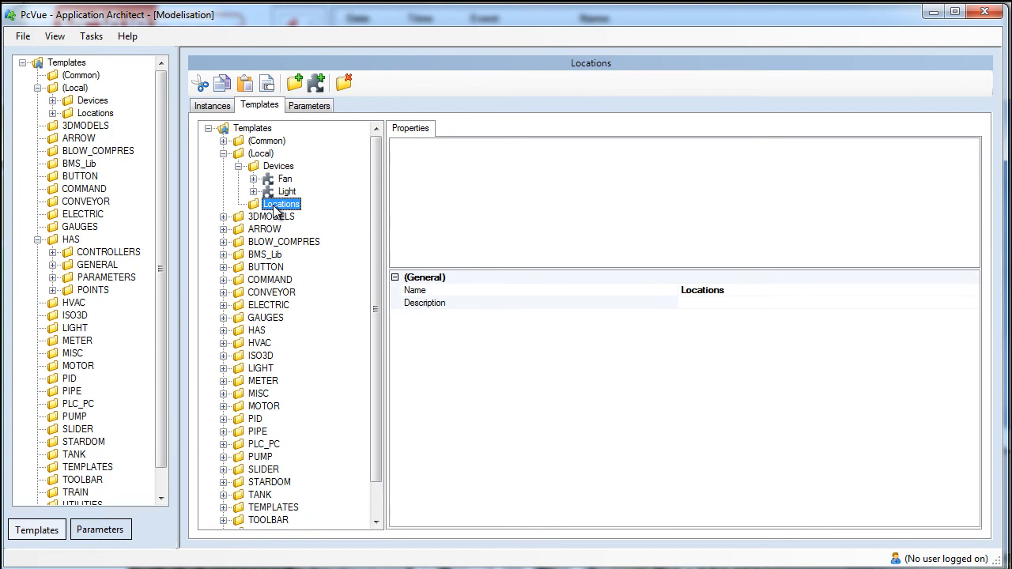
- Add an Office template under Locations and select its Included templates
right_click(282, 204)
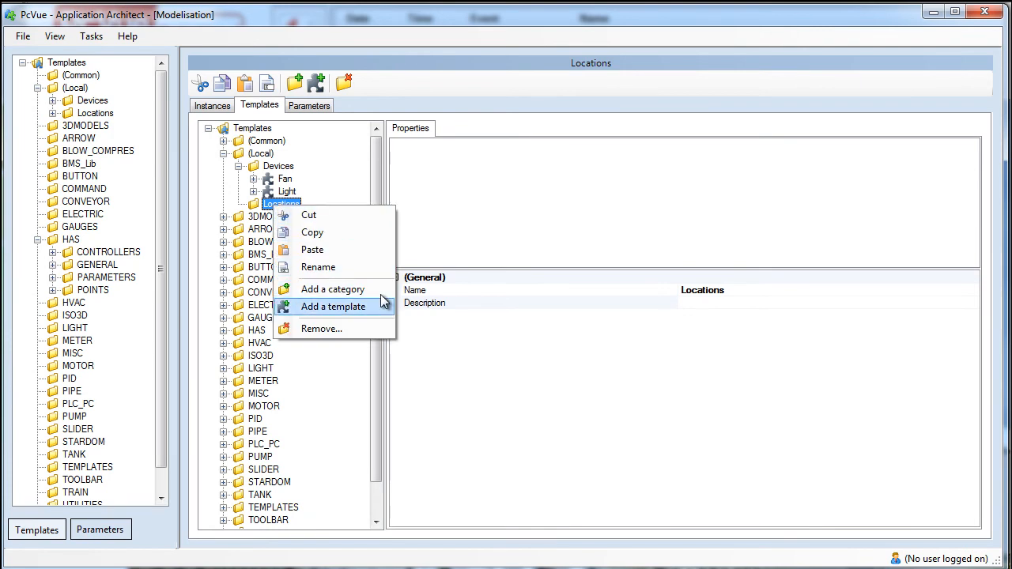
click(332, 306)
text(Office)
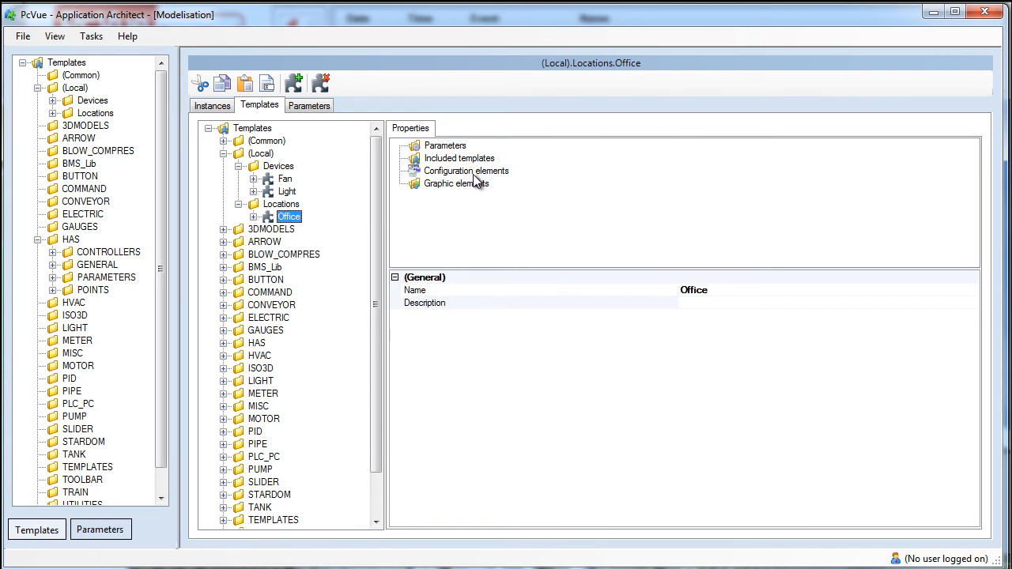
click(458, 158)
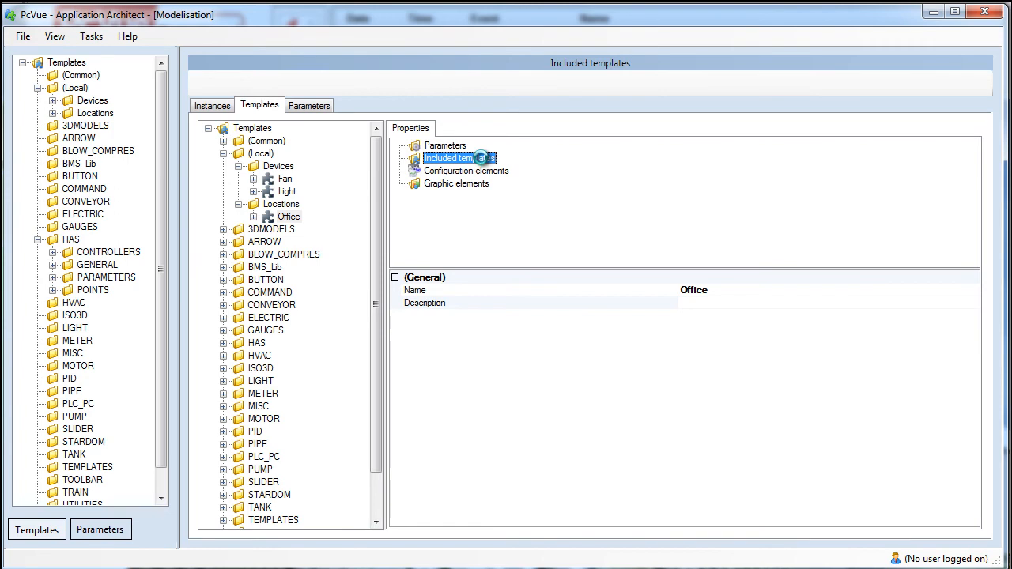
- Include Devices/Light as branch LT and Devices/Fan as branch FAN in the Office template
click(456, 158)
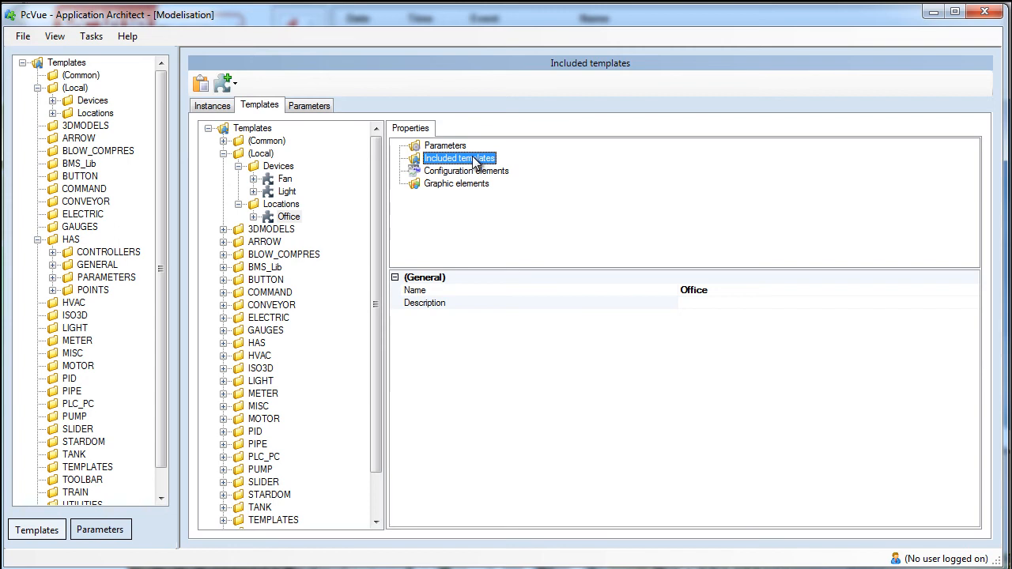
right_click(459, 158)
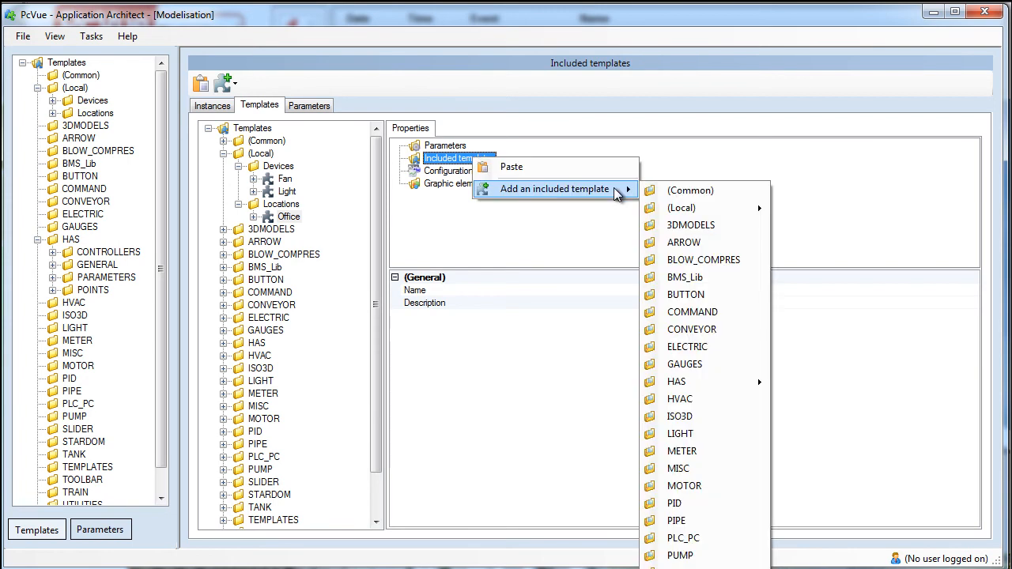
mouse_move(689, 190)
text(LT)
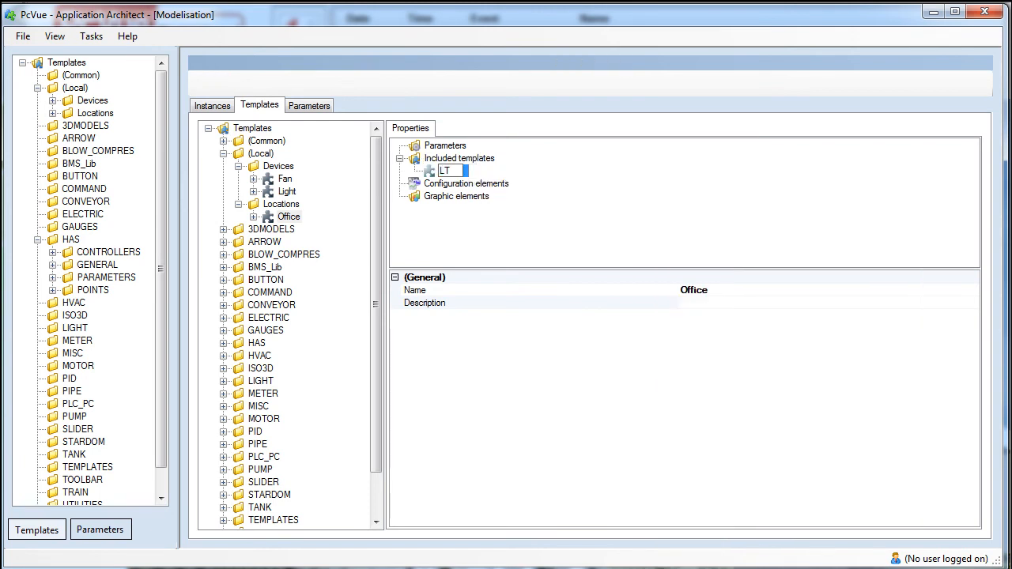
click(458, 158)
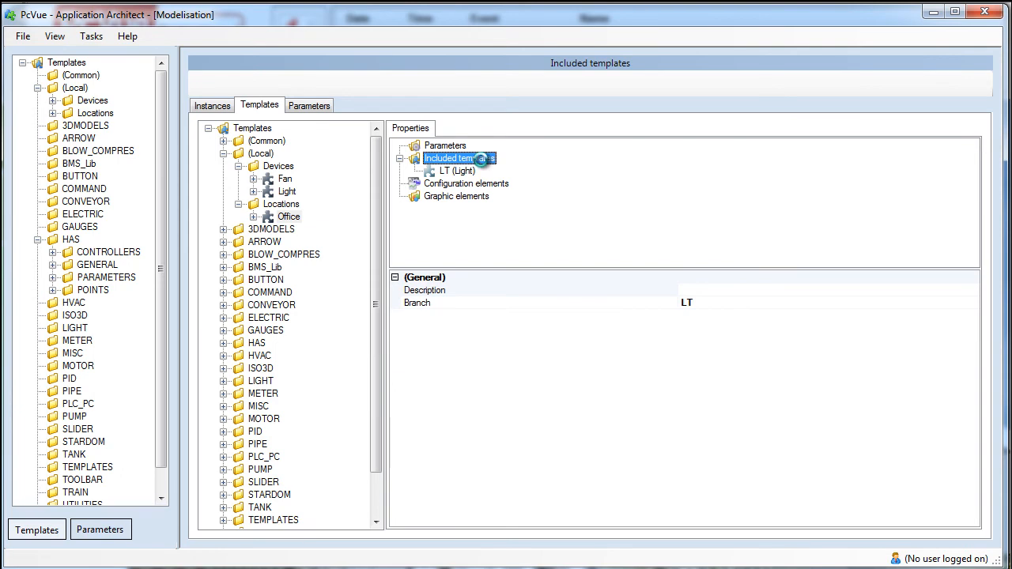
right_click(450, 158)
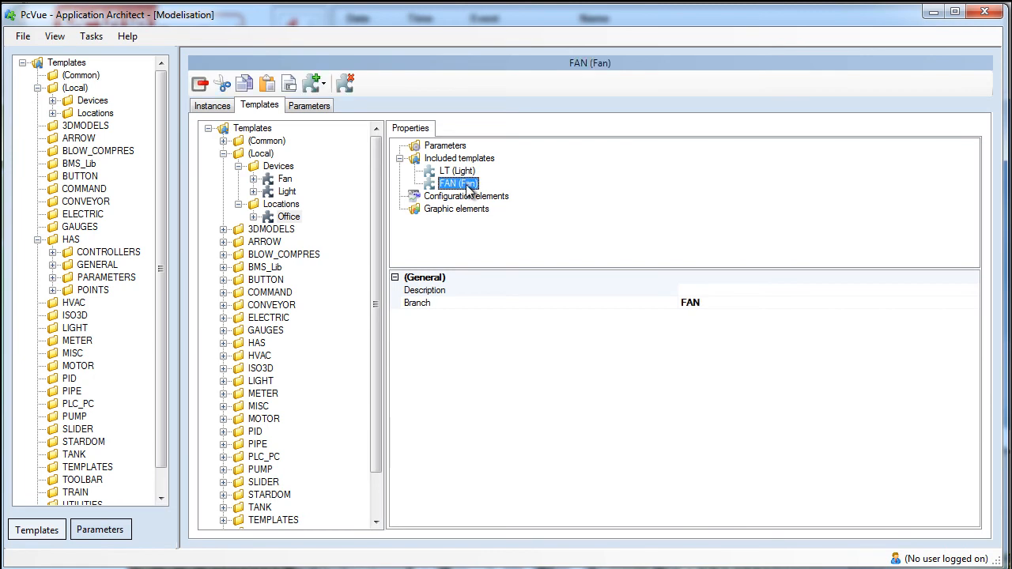
click(456, 209)
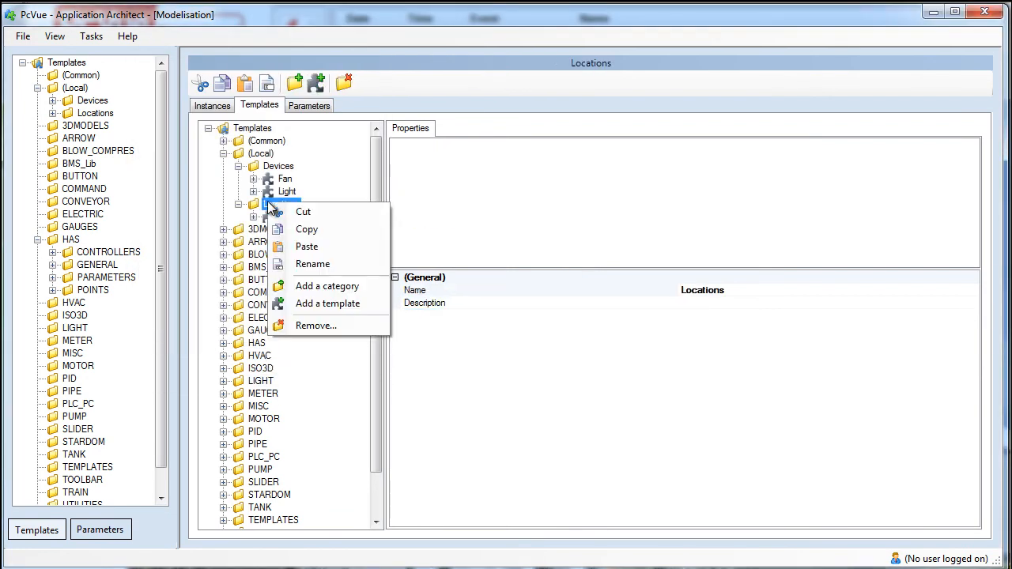
- Add a Floor template under Locations with a mimic graphic named Floor_Mimic
click(327, 304)
text(Floor)
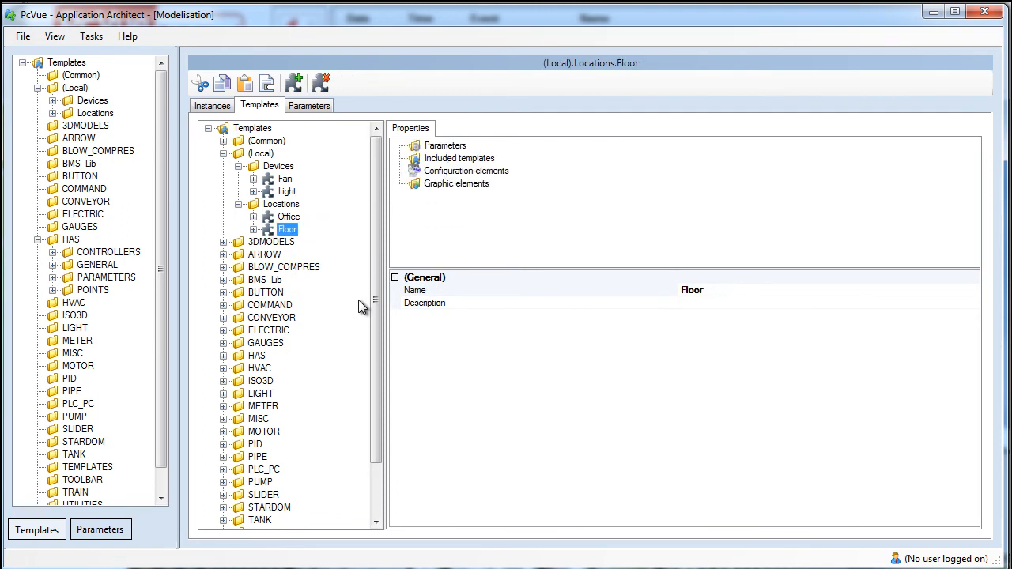
right_click(455, 184)
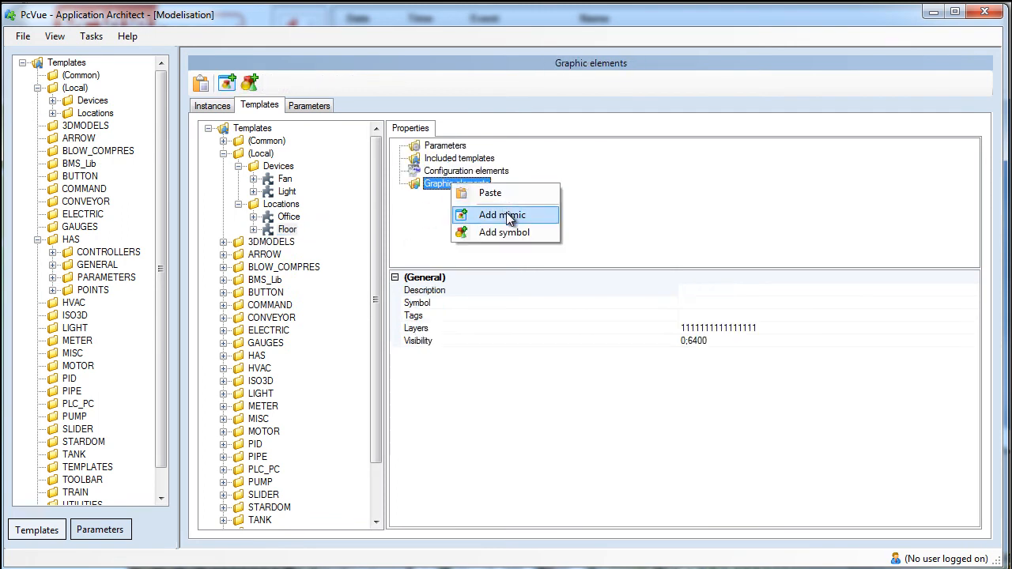
click(498, 215)
text(Floor_Mimic)
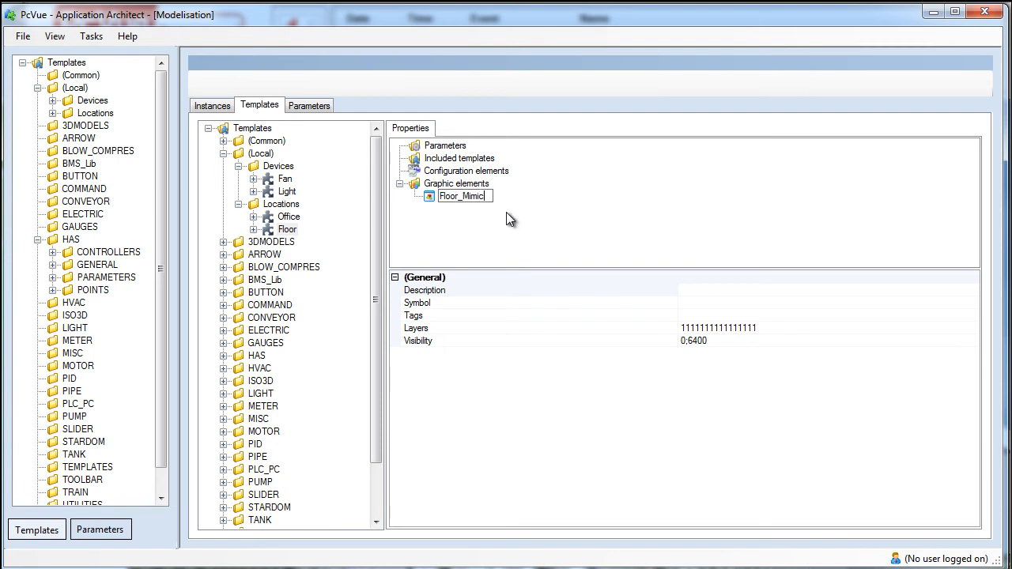
click(461, 196)
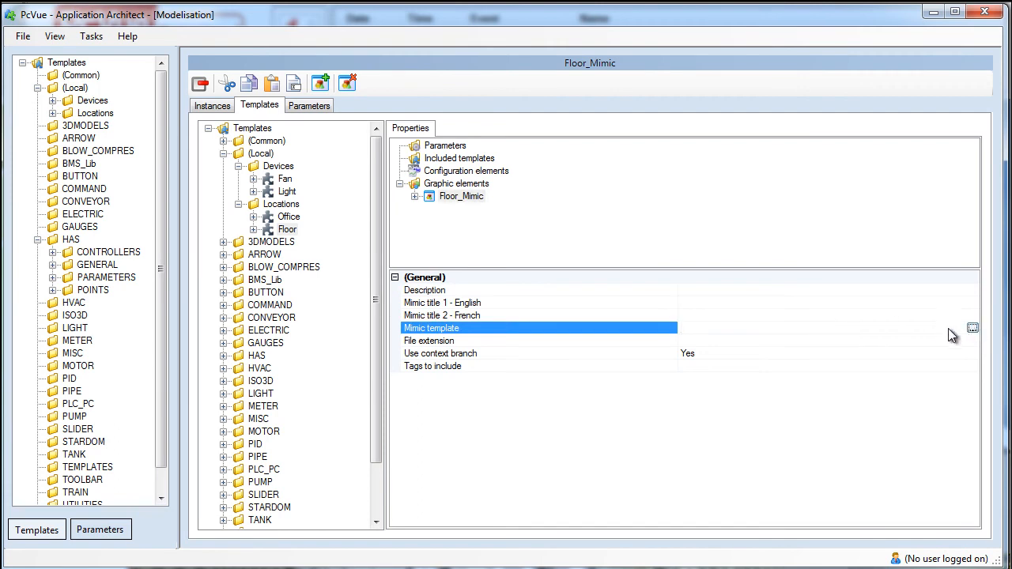
- Set Floor_Mimic's mimic template to BMS Demo and switch to the Instances view
click(973, 327)
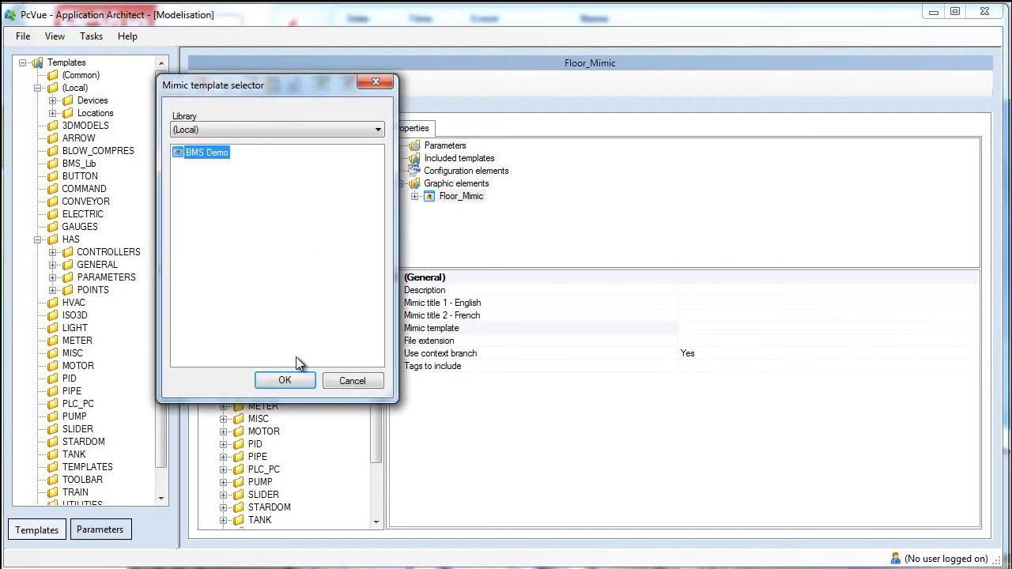
click(285, 380)
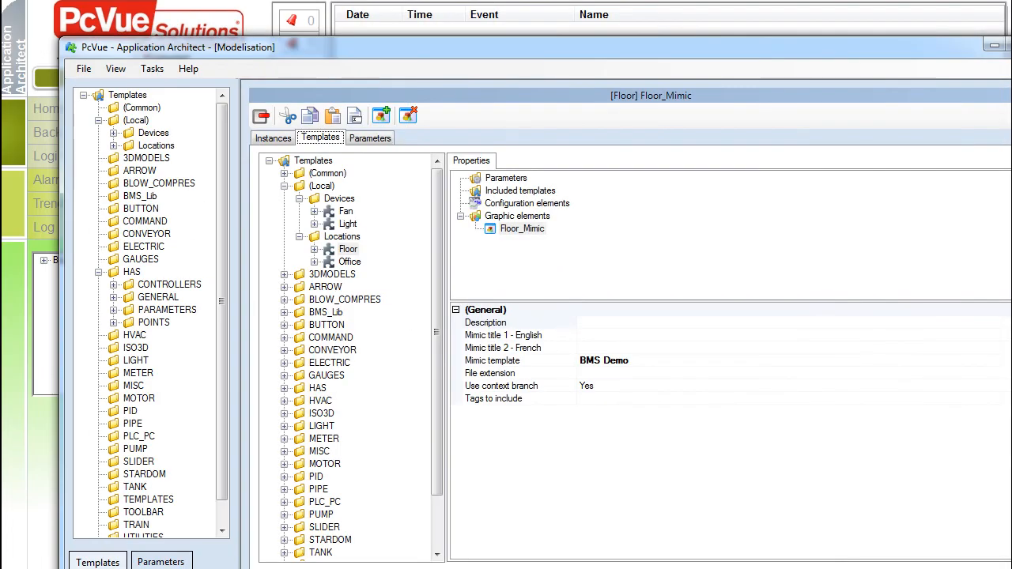
click(272, 137)
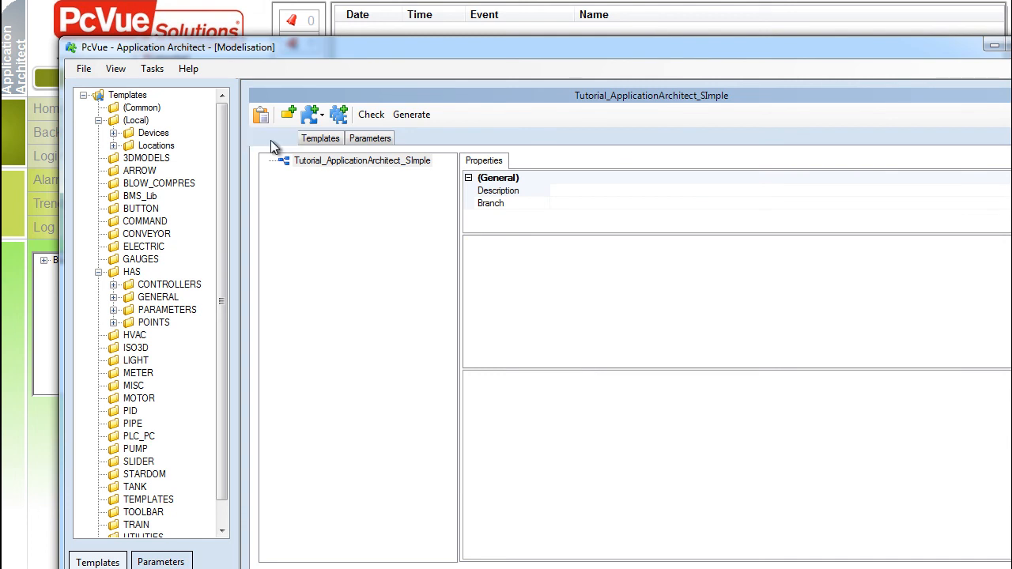
- Add a topology element named Building under the project root
click(272, 136)
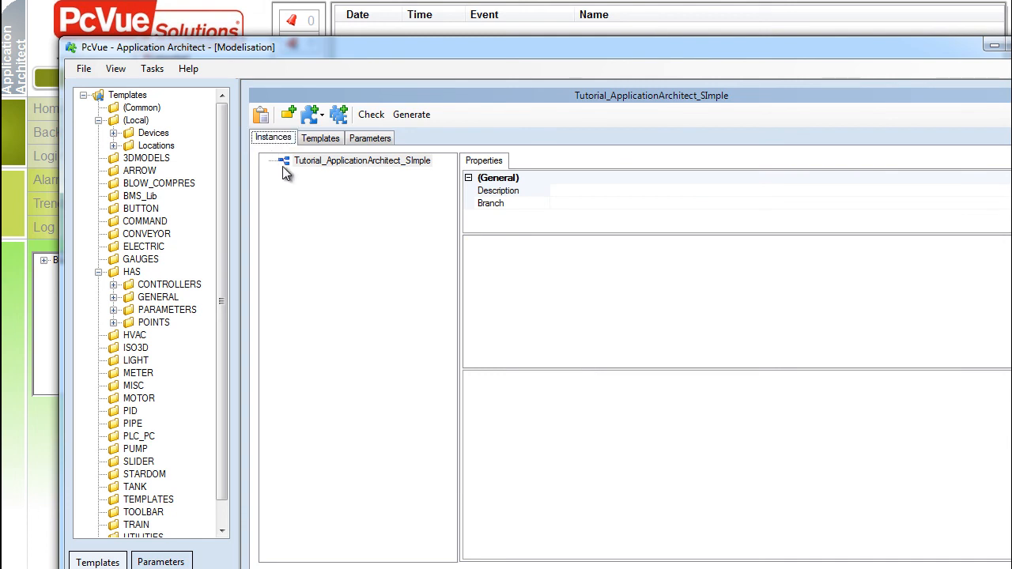
right_click(362, 161)
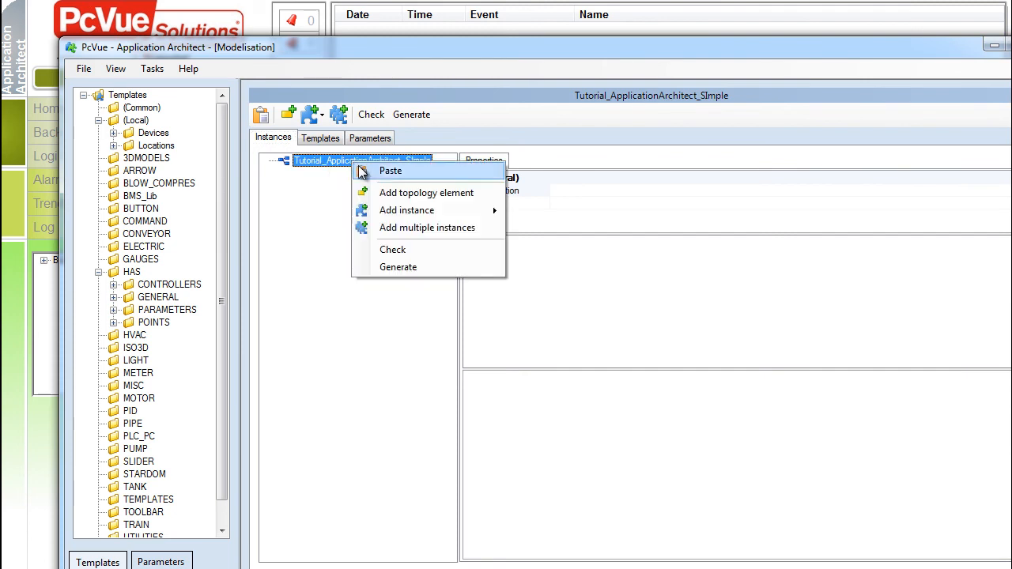
click(427, 193)
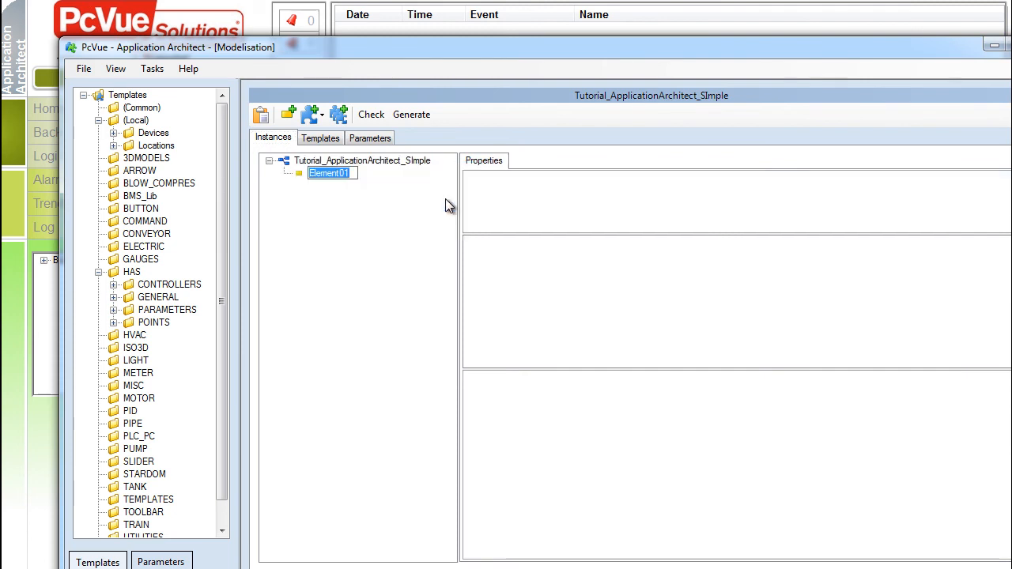
text(Buildin)
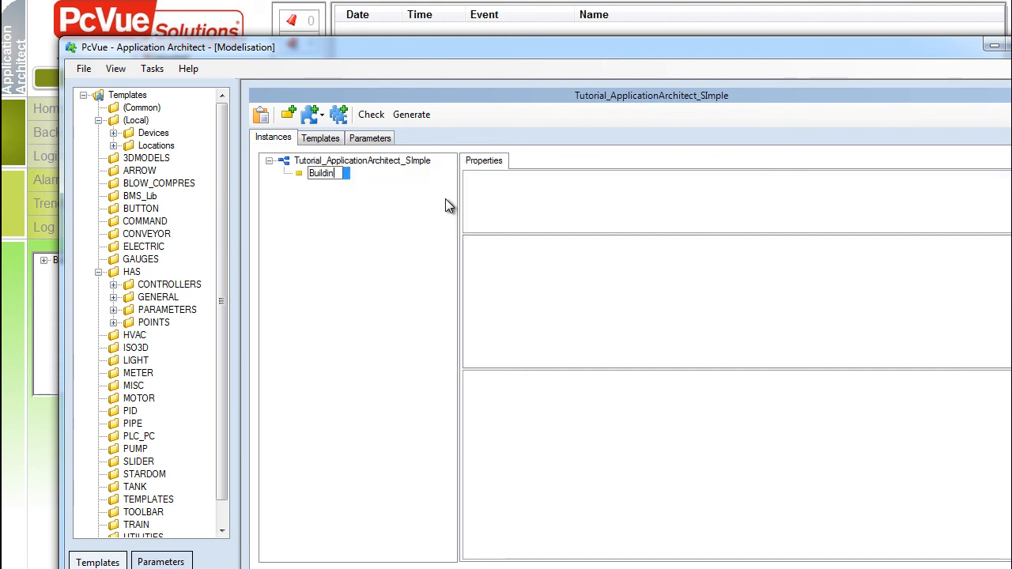
key(Return)
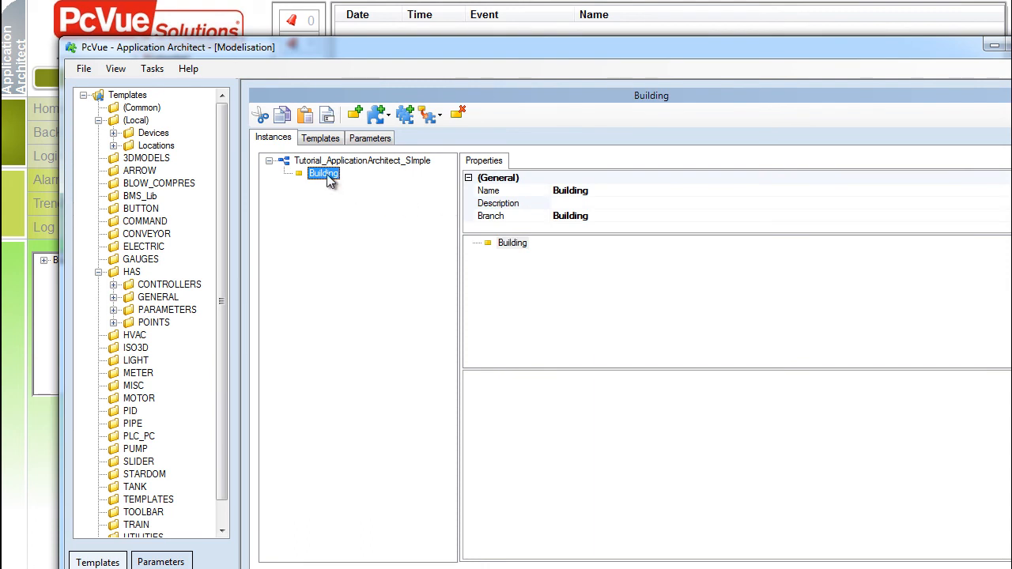
- Create a Floor01 instance of the Floor template under Building
right_click(323, 172)
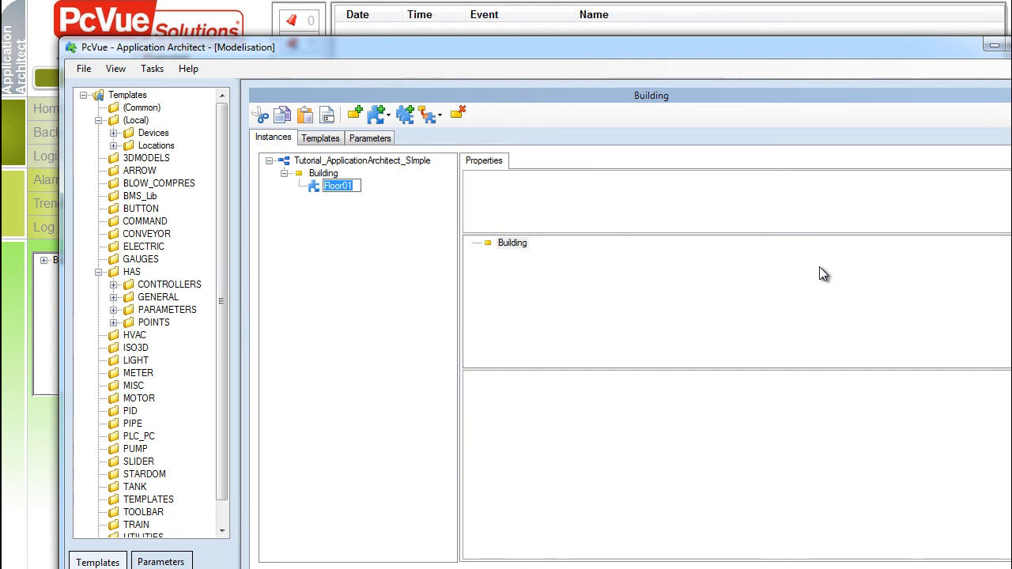
click(339, 185)
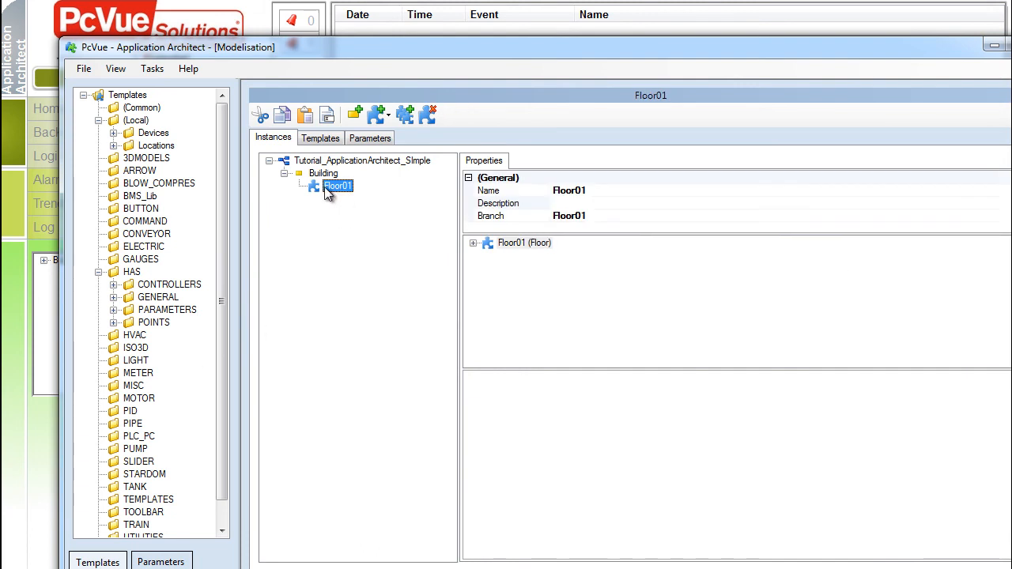
right_click(339, 187)
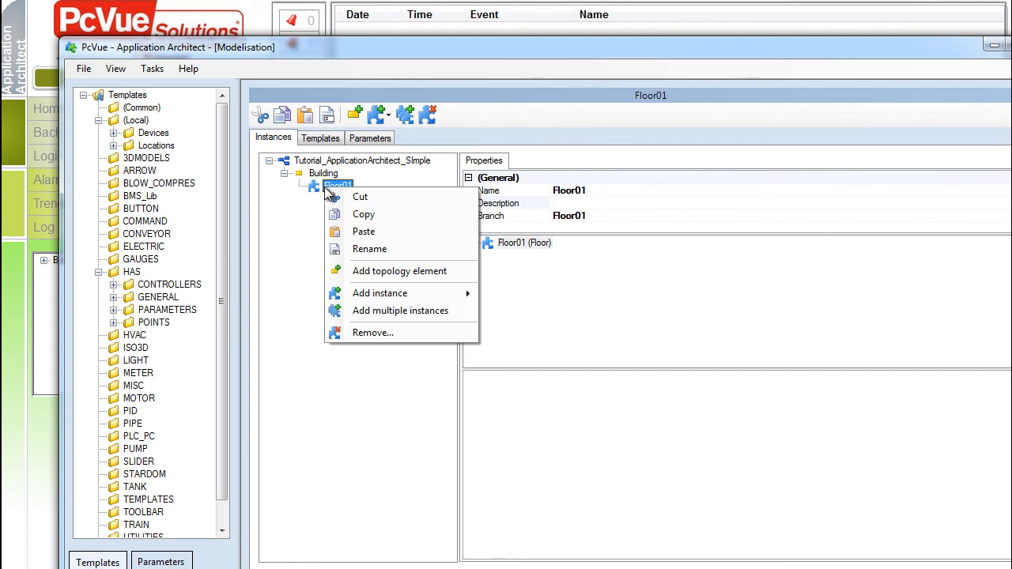
mouse_move(399, 272)
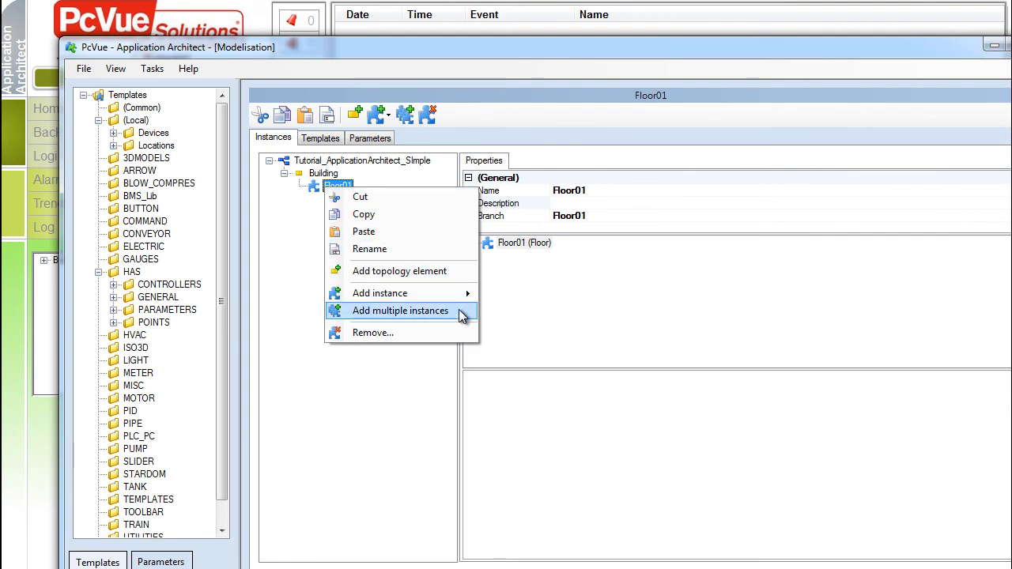
- Add two instances of the Office template under Floor01, creating Office01 and Office02
click(398, 309)
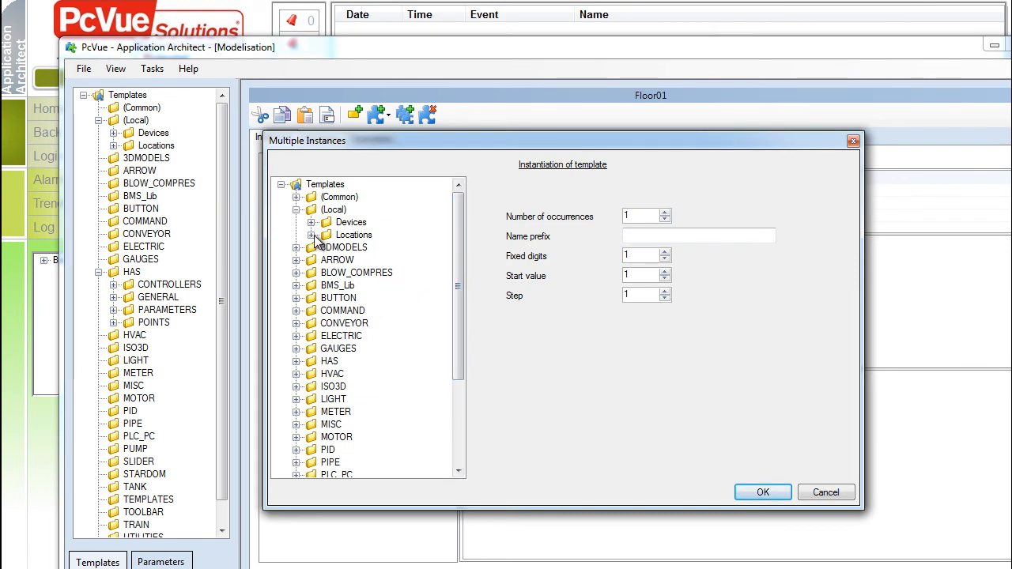
click(360, 259)
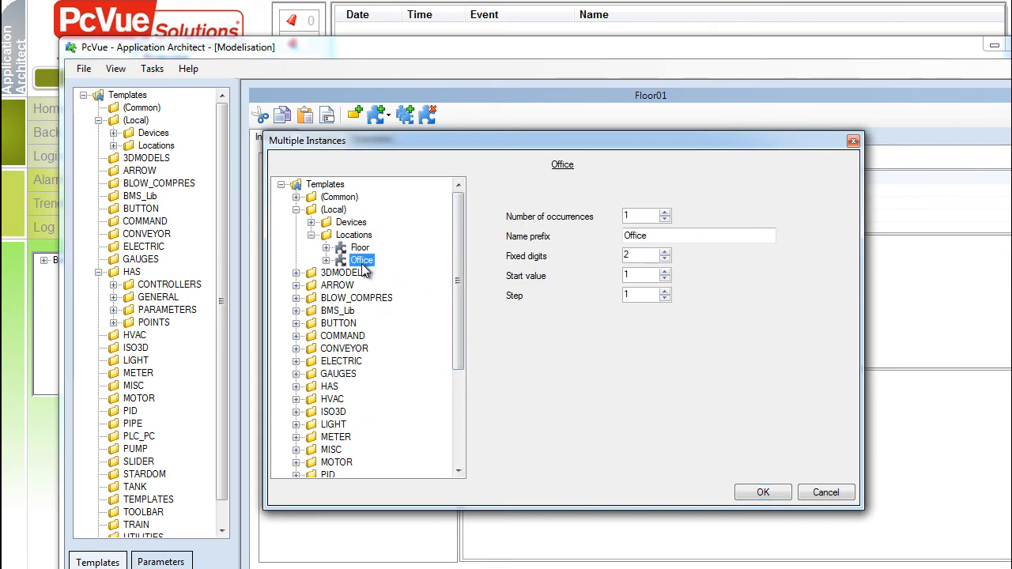
click(668, 211)
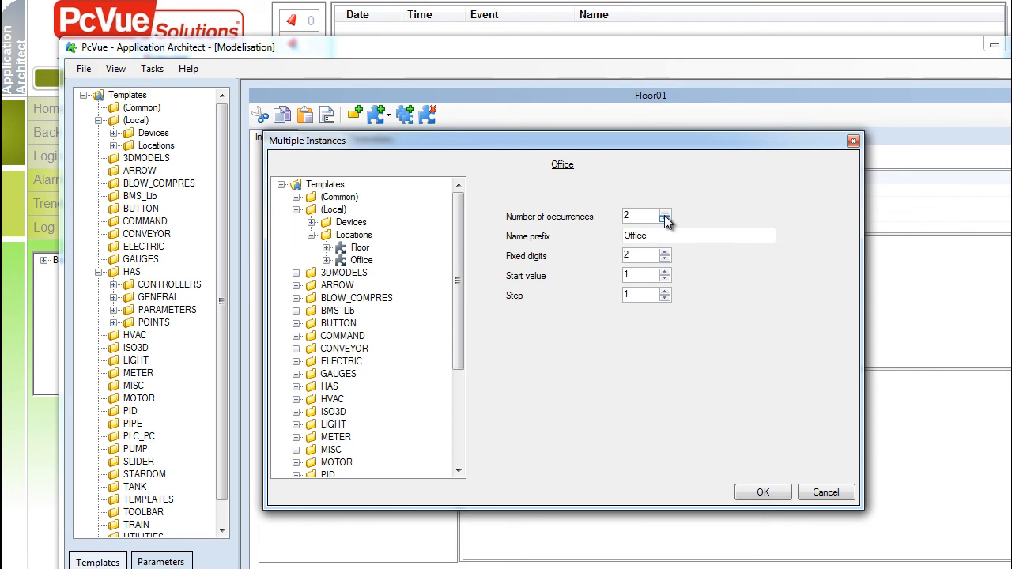
click(762, 492)
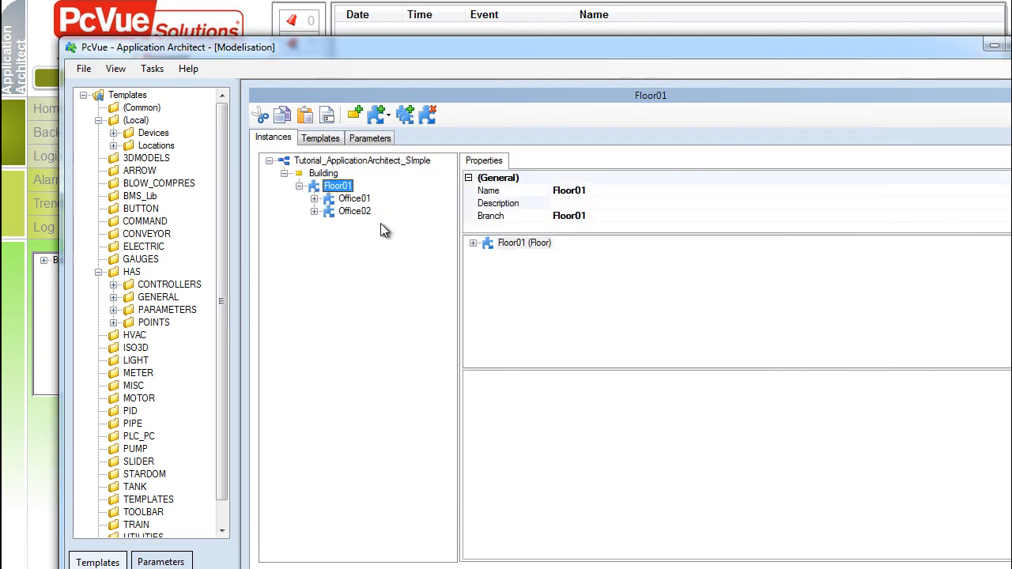
- Expand Office02 to inspect its FAN and LT components and their variables
click(354, 212)
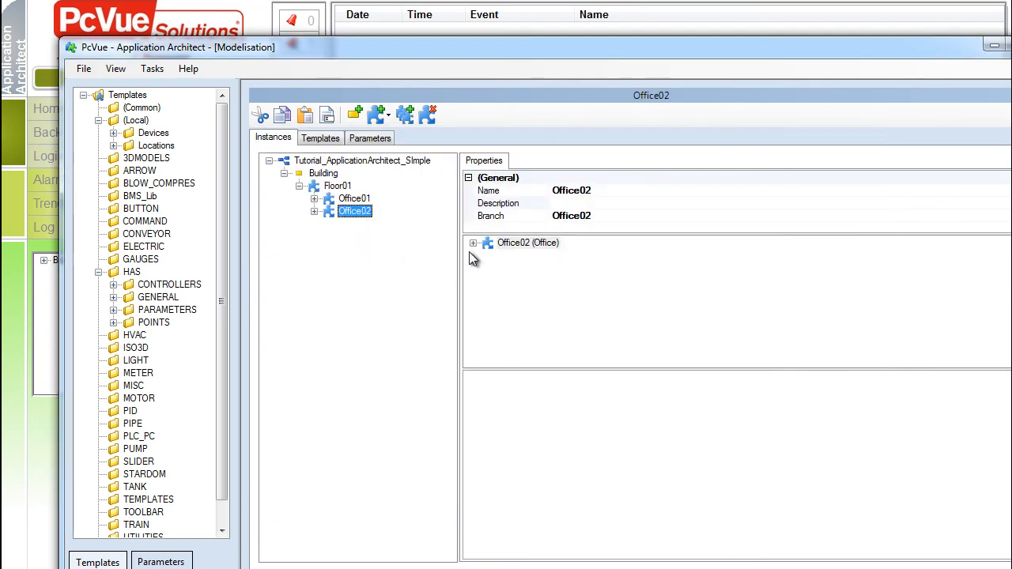
click(472, 243)
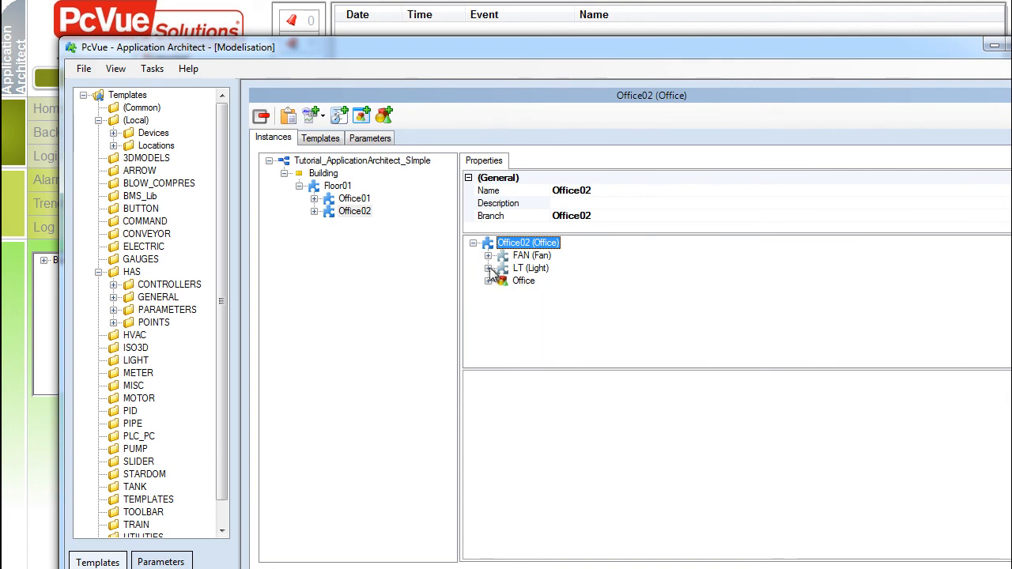
click(488, 256)
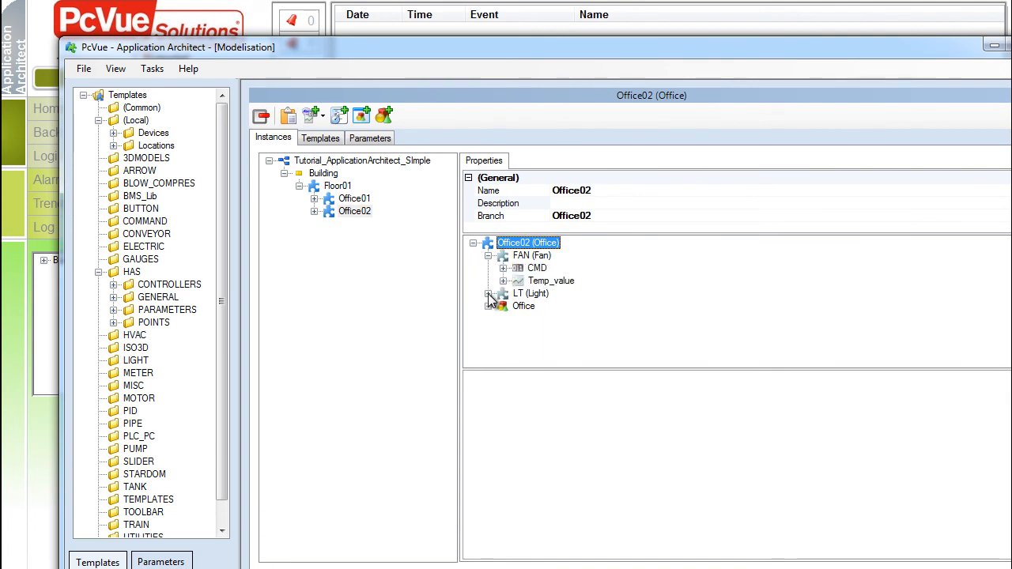
click(488, 293)
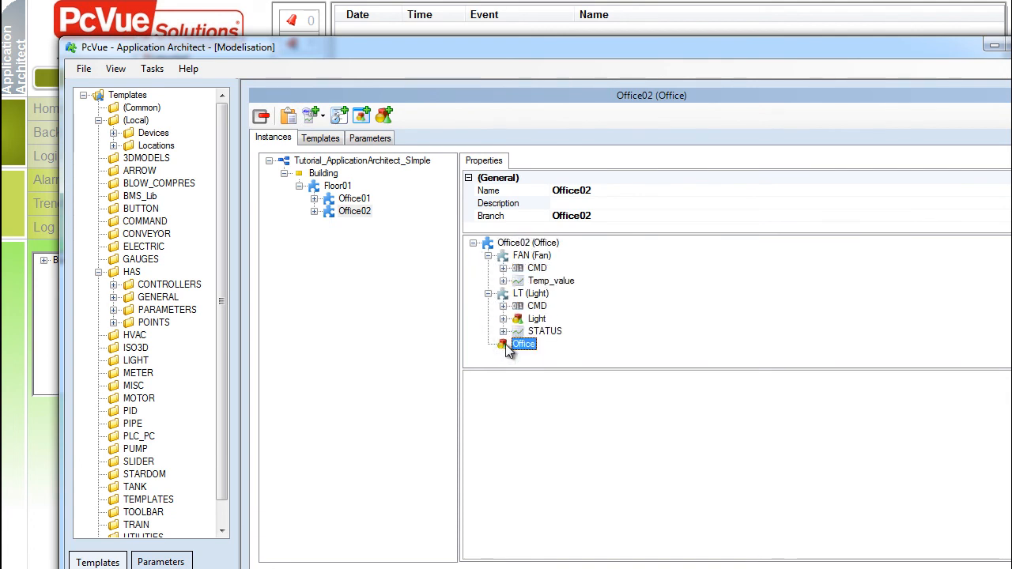
click(531, 254)
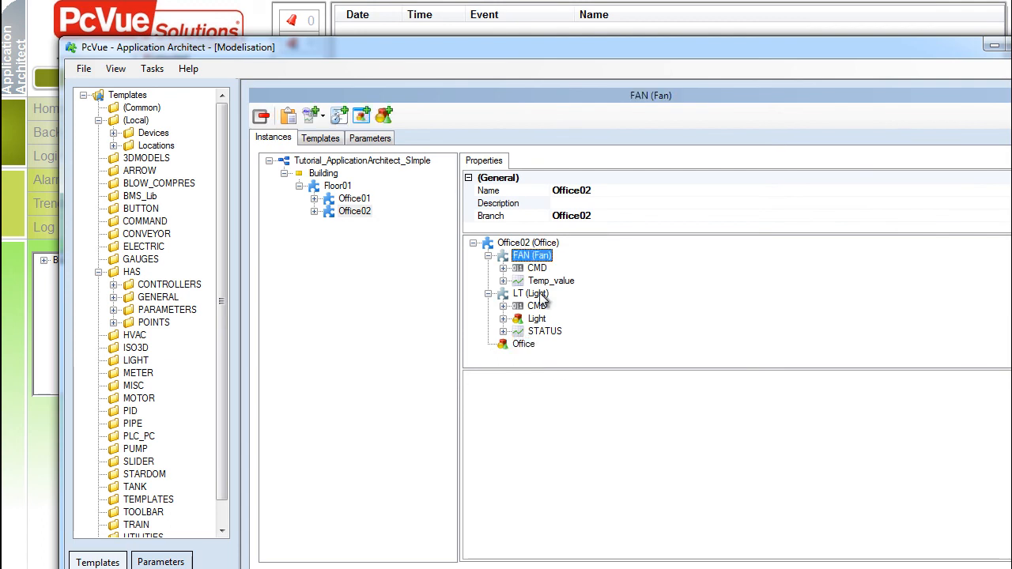
click(530, 292)
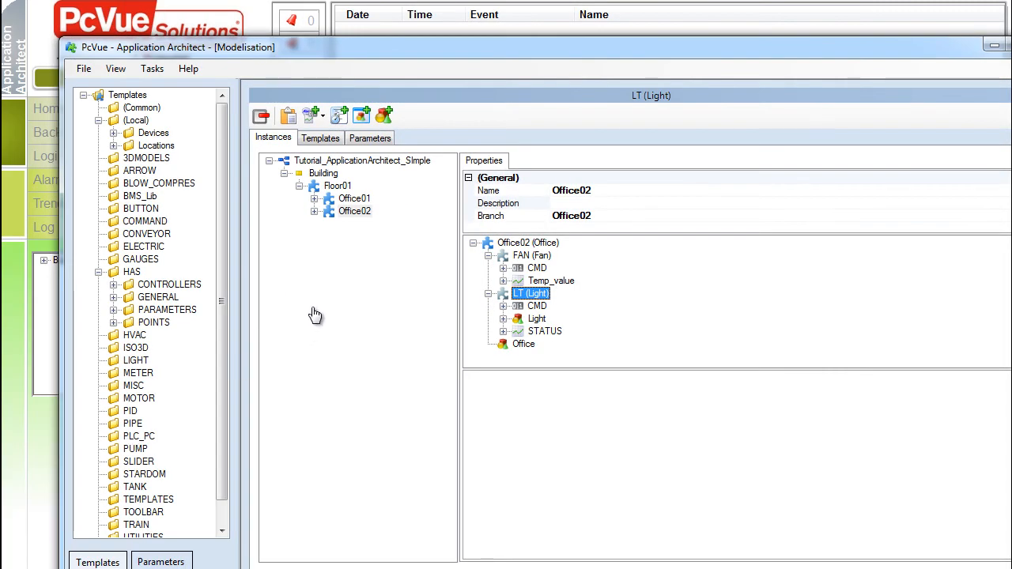
- Generate the project from Tasks with consistency check and full synchronization
click(152, 68)
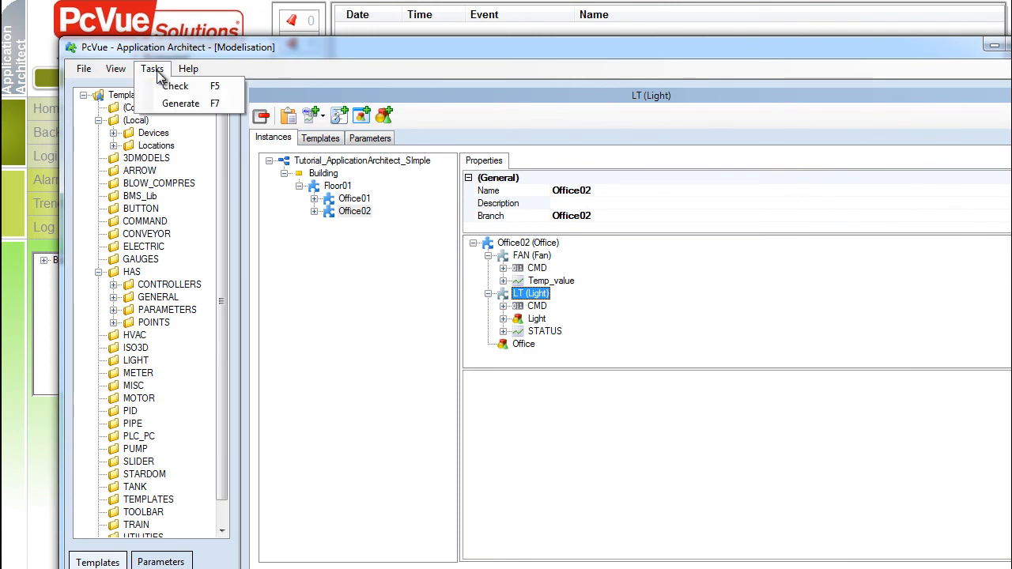
click(181, 104)
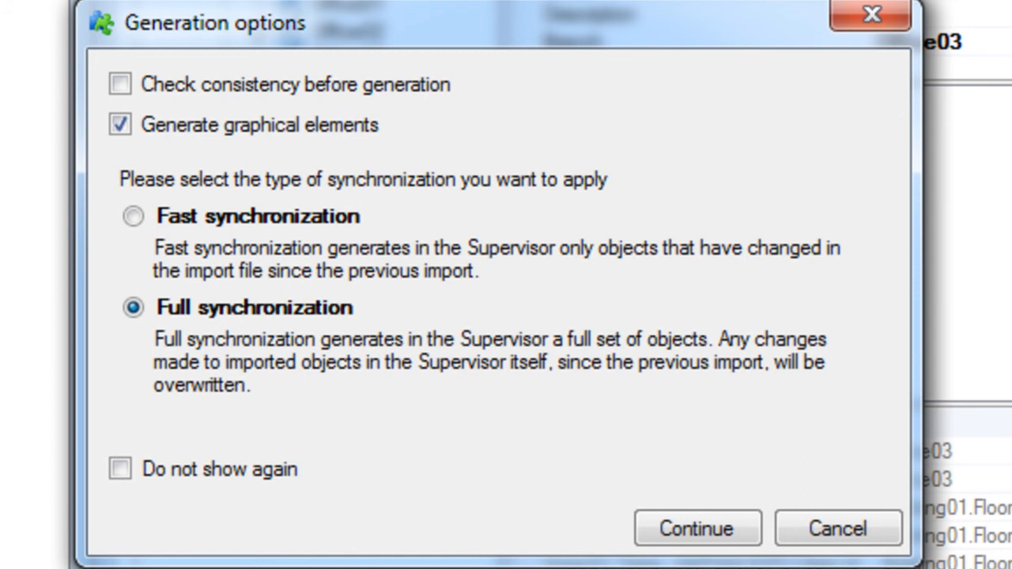
mouse_move(51, 218)
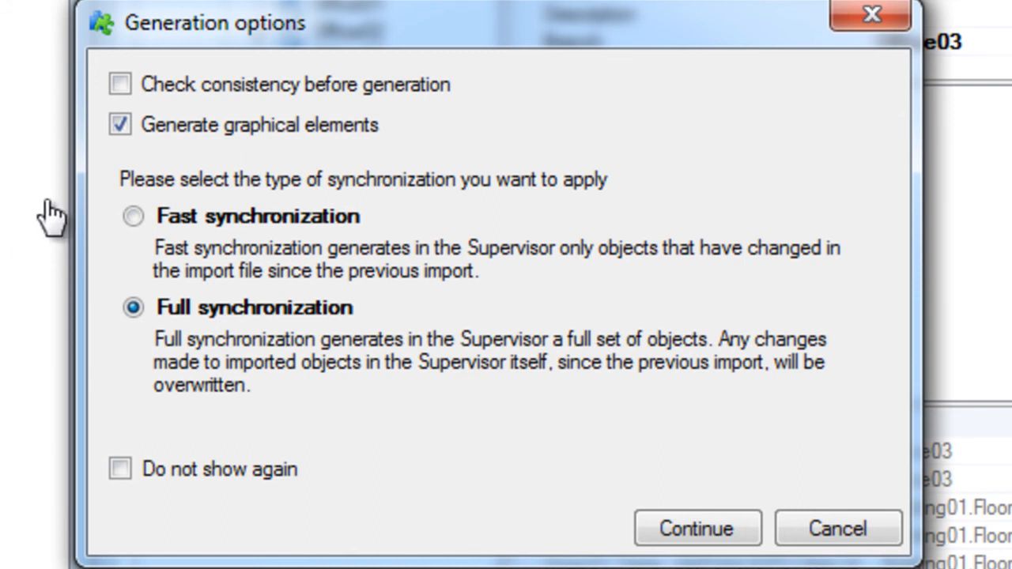
mouse_move(120, 86)
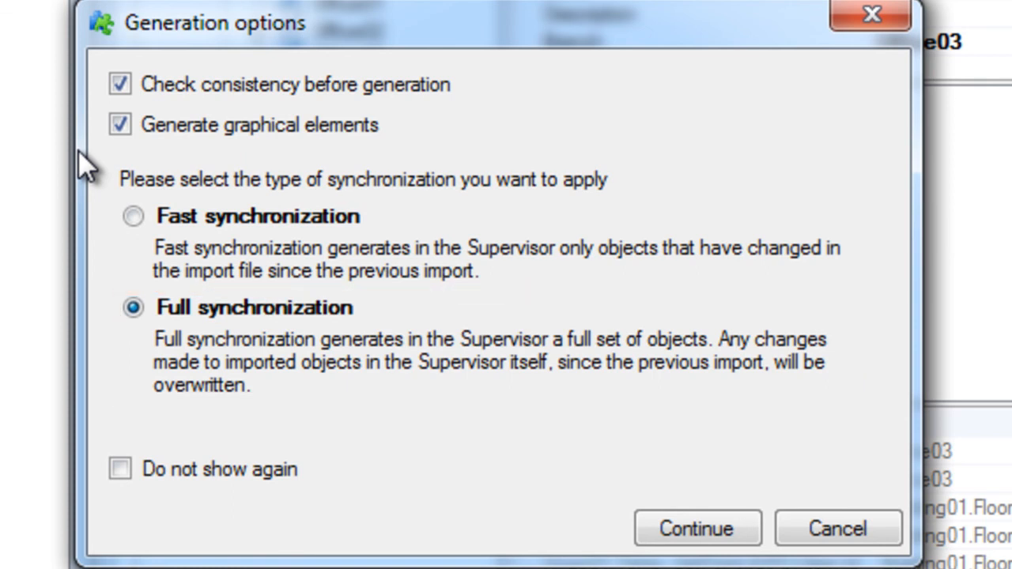
click(696, 528)
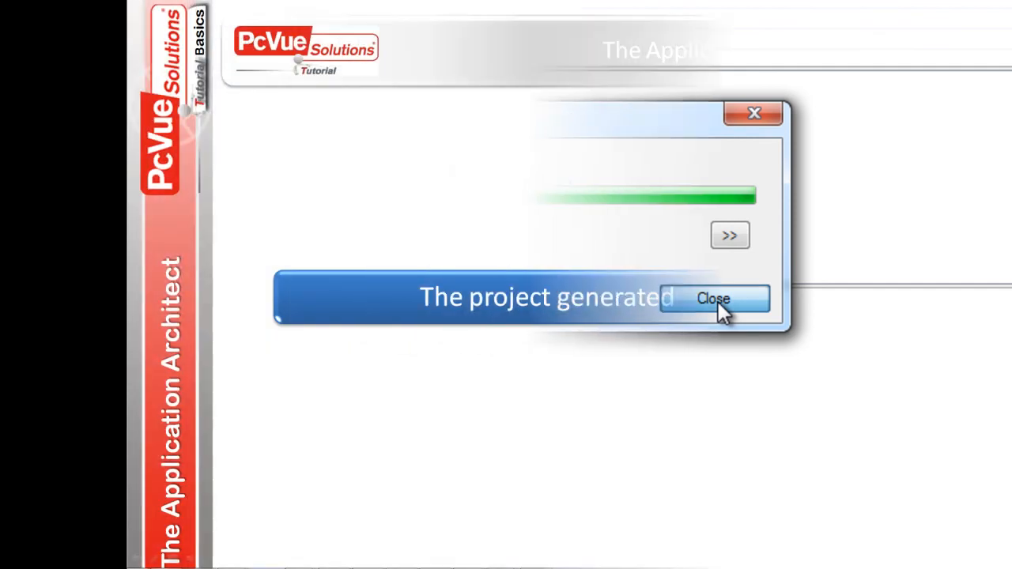
- Expand the generated Variables tree through Building and Floor01 to see Office01 and Office02 FAN and LT
click(712, 297)
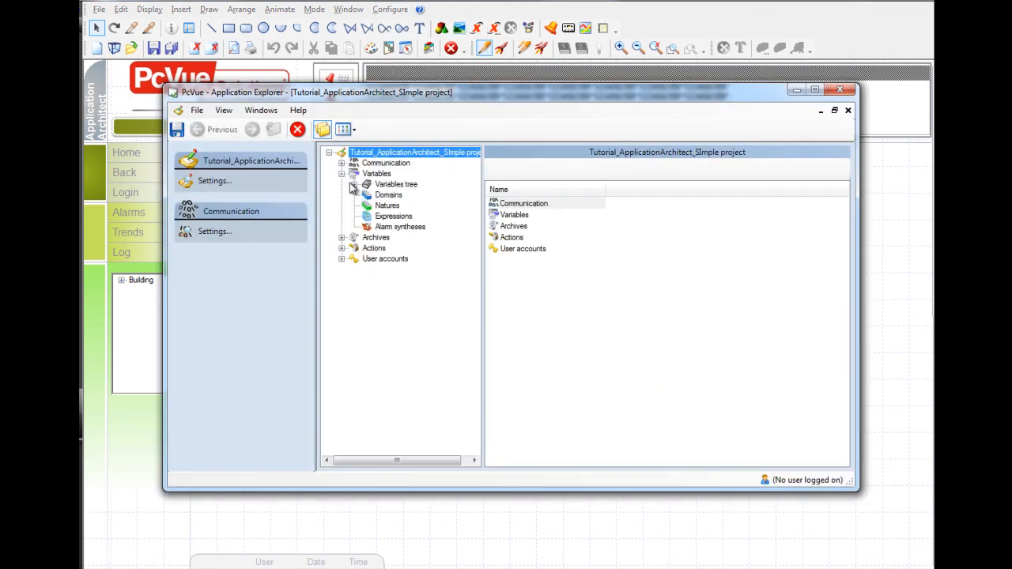
click(354, 184)
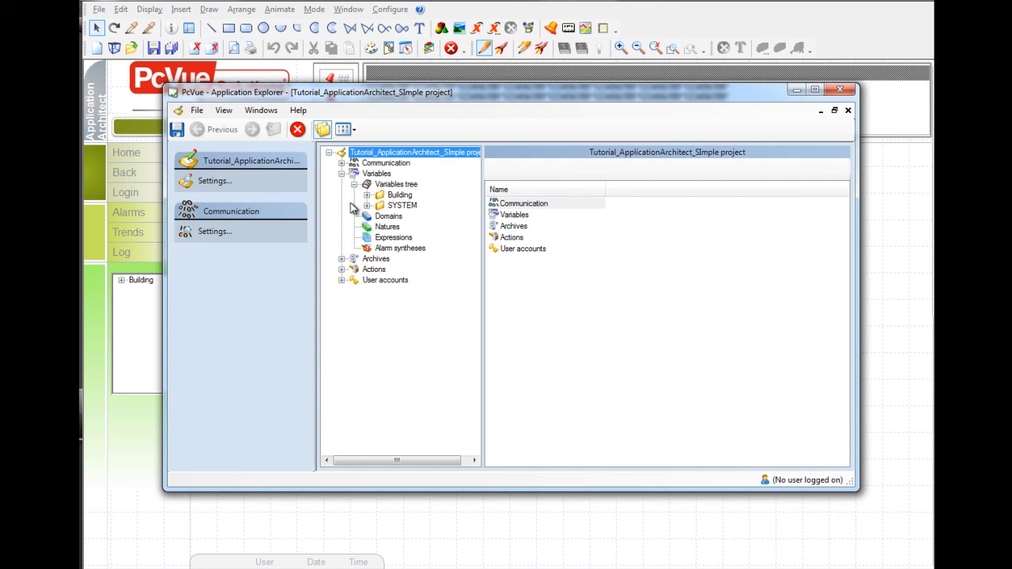
click(367, 194)
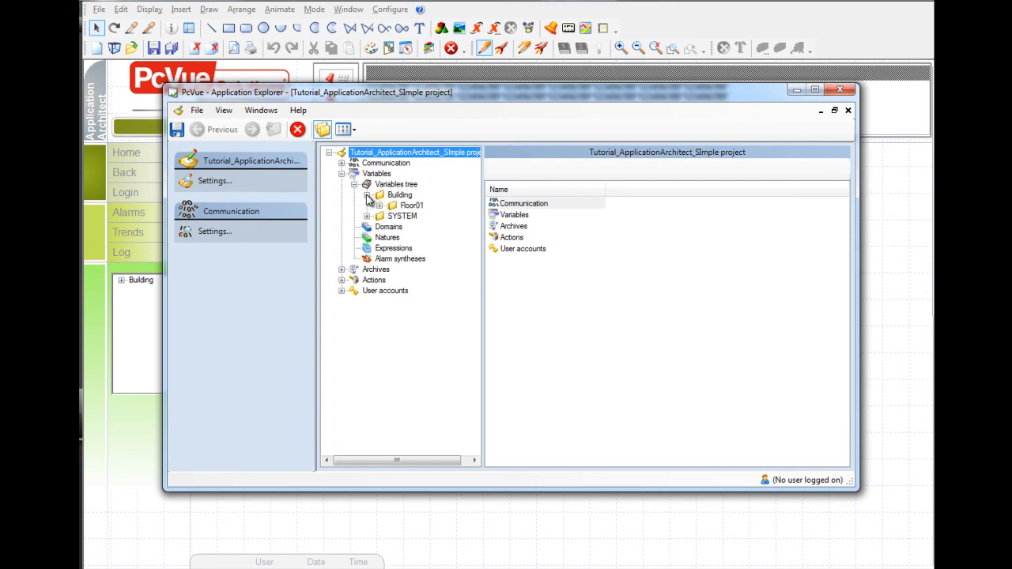
click(380, 206)
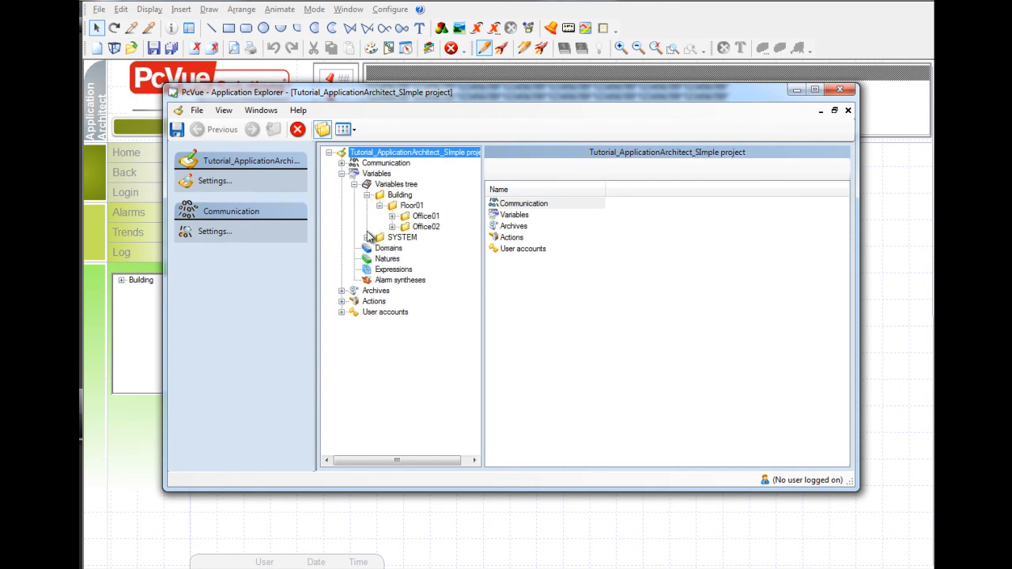
click(416, 215)
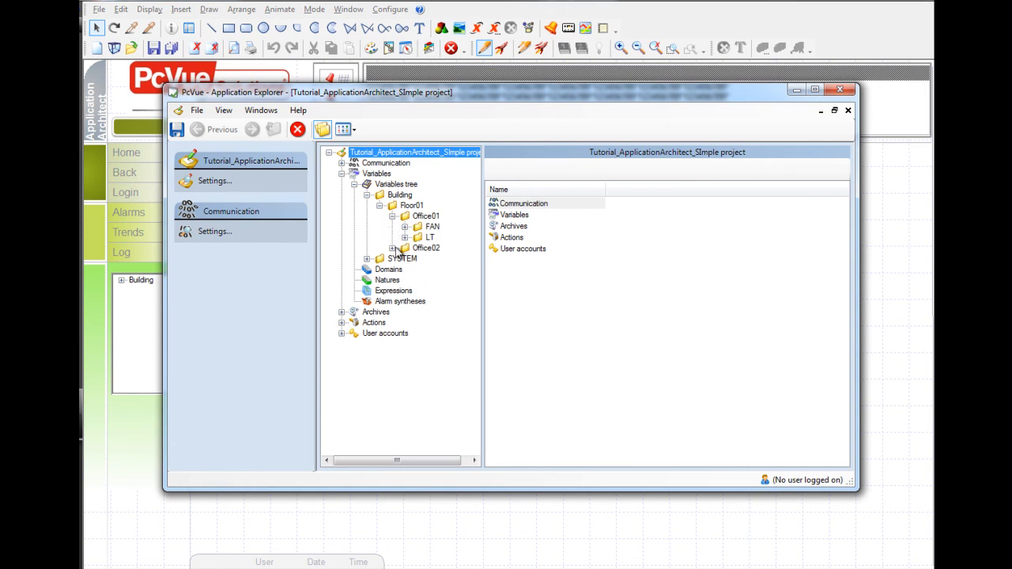
click(404, 247)
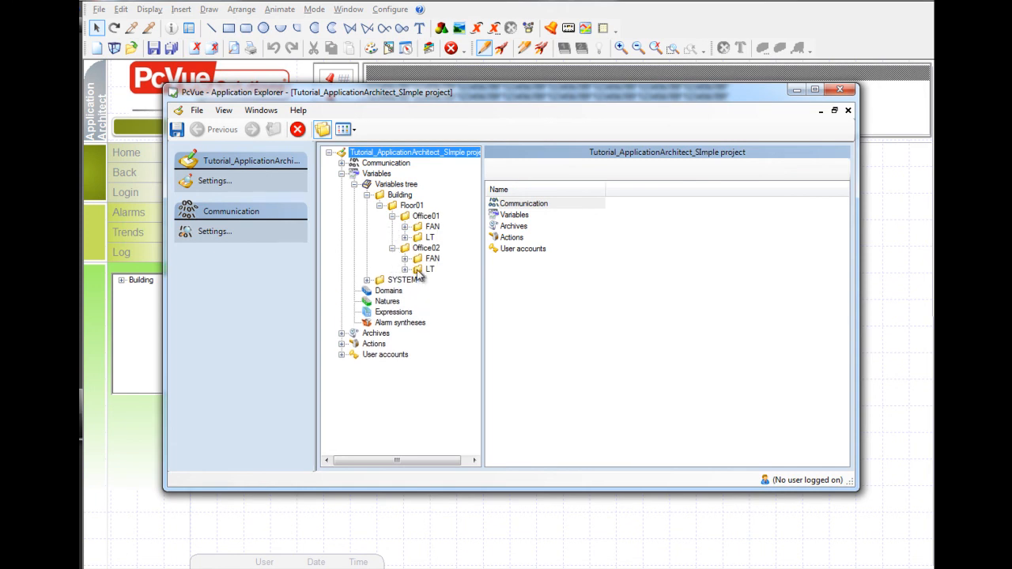
click(430, 237)
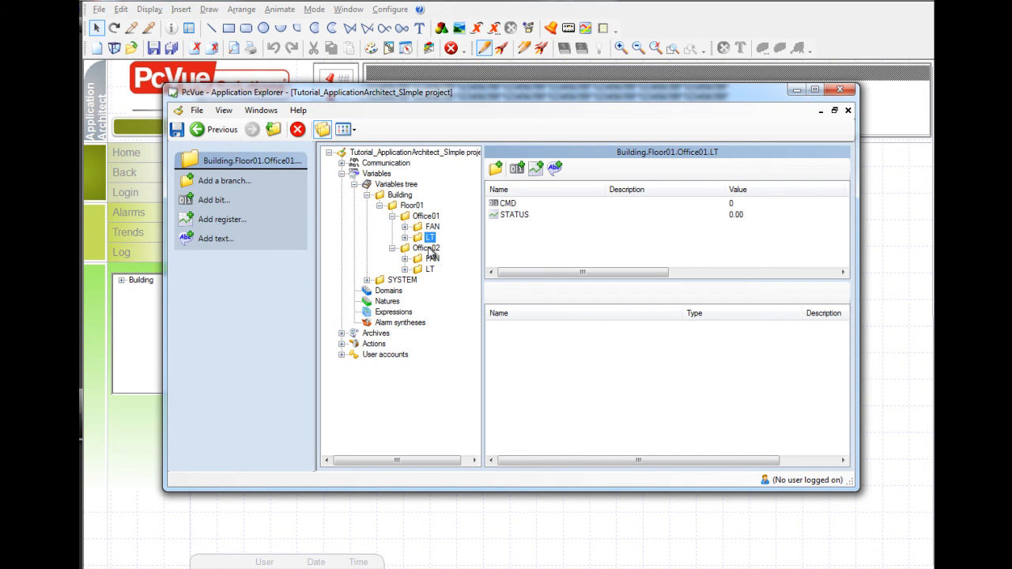
click(431, 259)
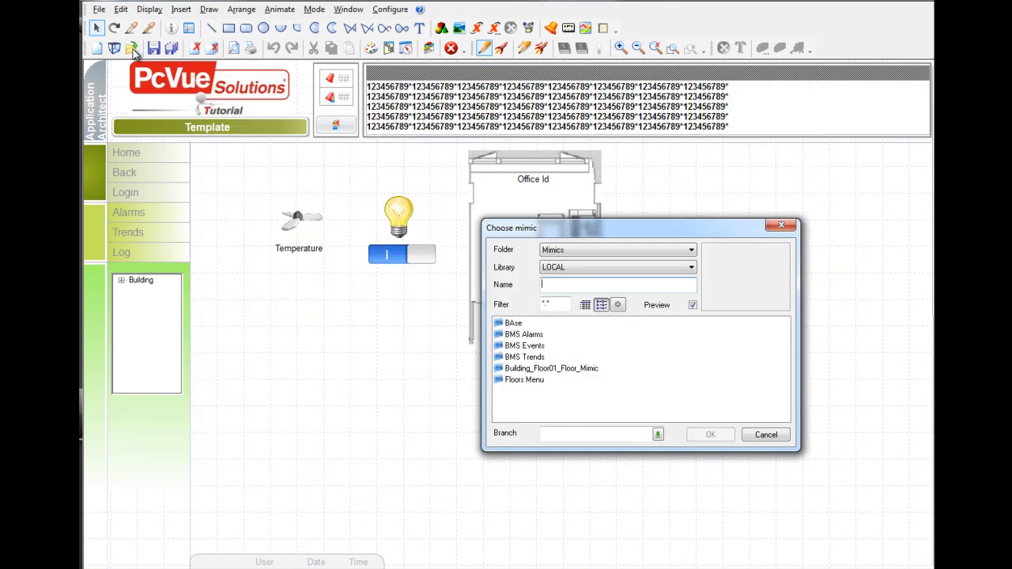
- Open Building_Floor01_Floor_Mimic showing the two office symbols
click(550, 367)
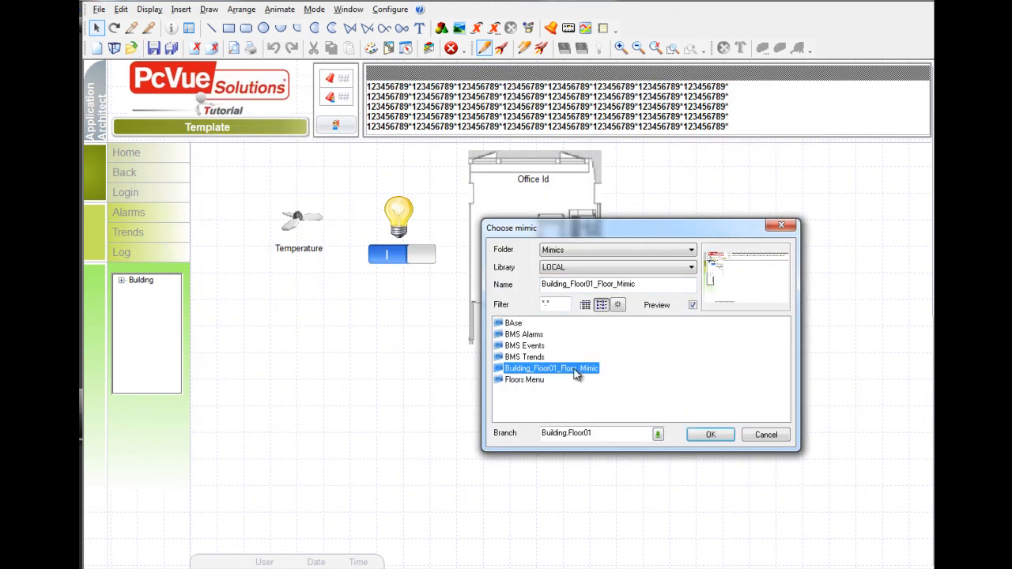
mouse_move(709, 434)
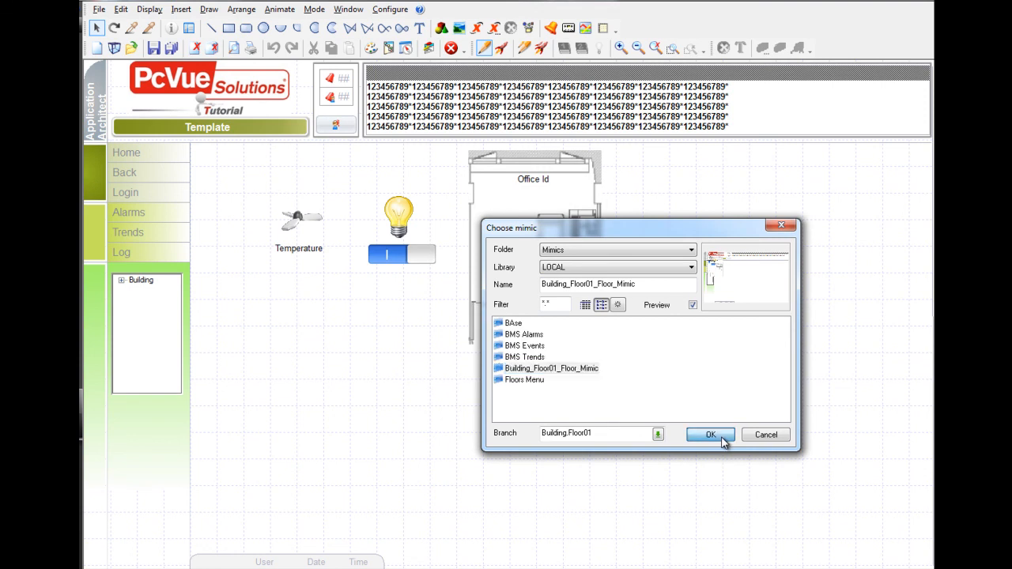
click(709, 433)
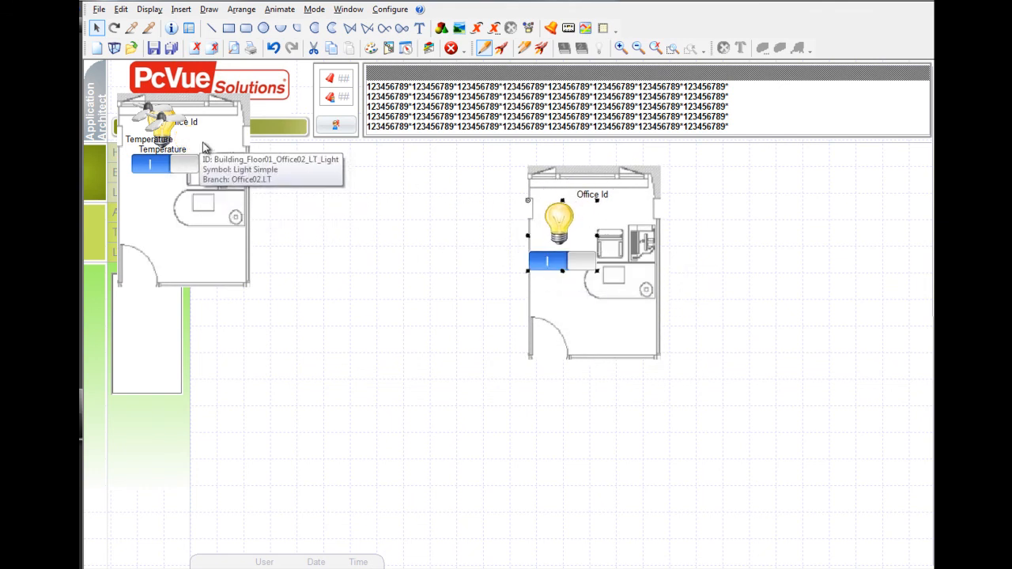
mouse_move(556, 294)
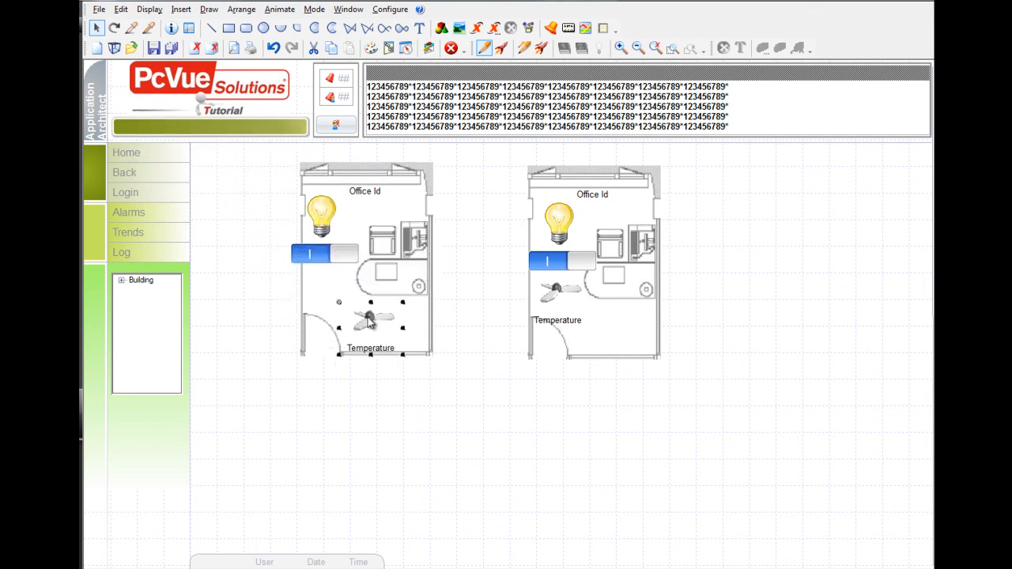
mouse_move(383, 309)
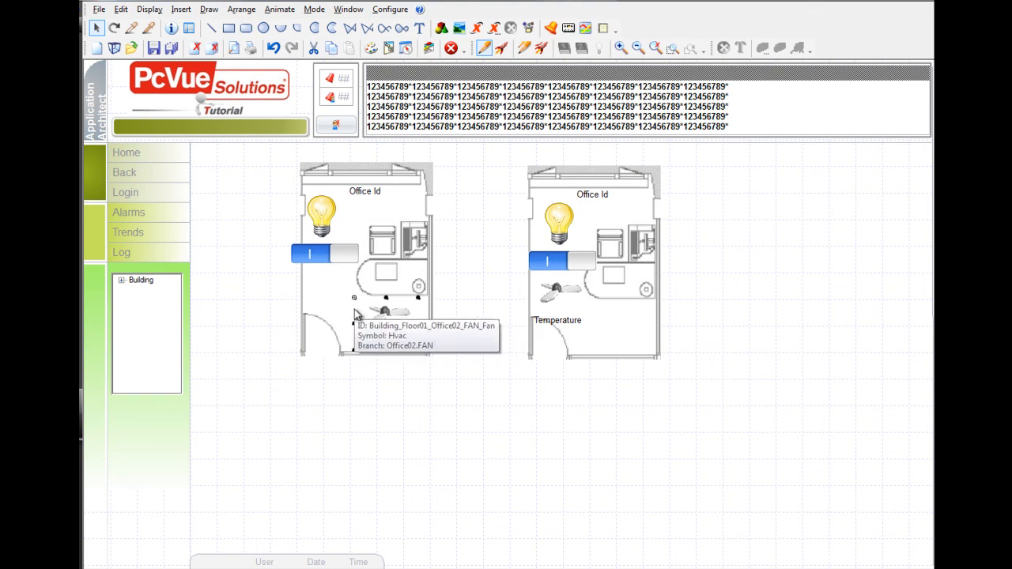